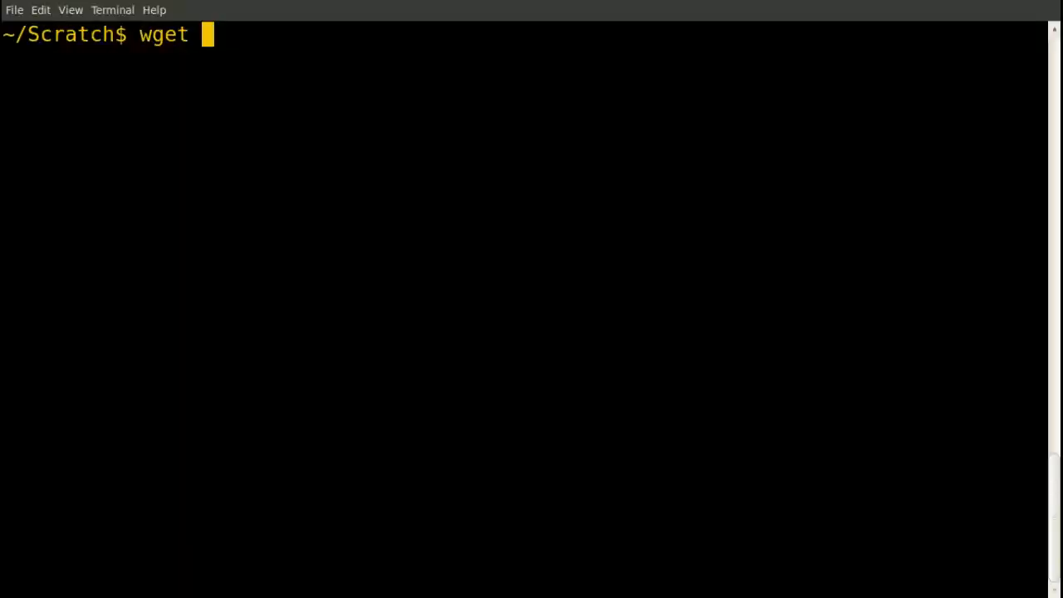
text(http://www.)
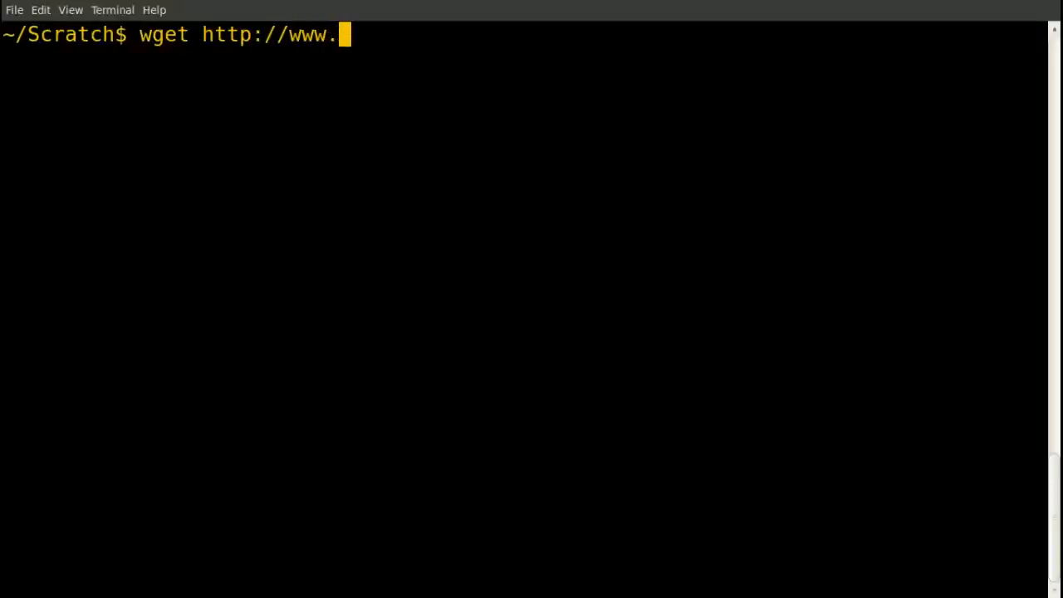
text(cdf.toronto.edu/)
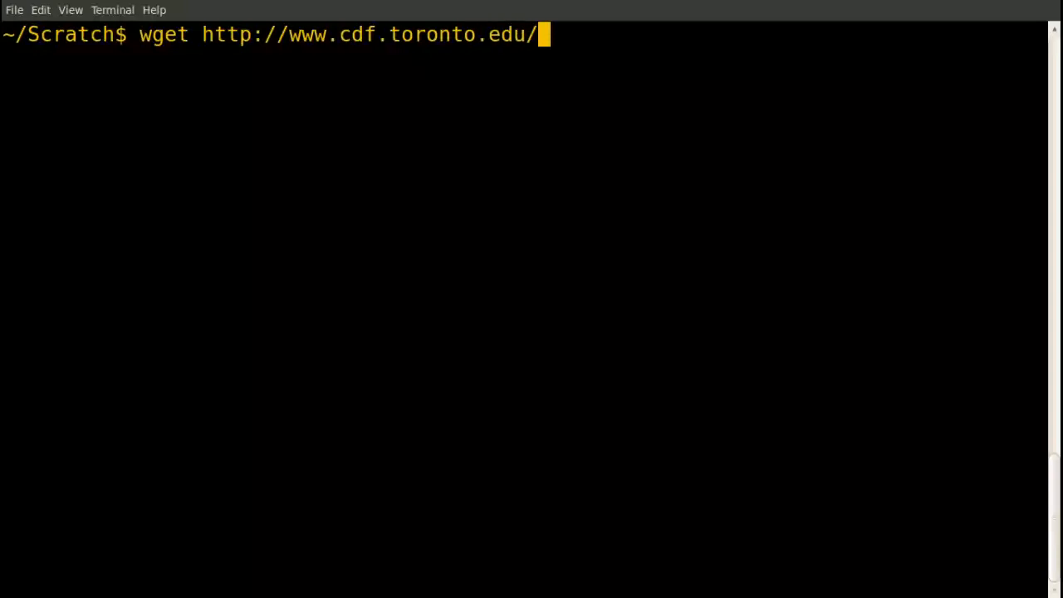
text(~heap/Imag)
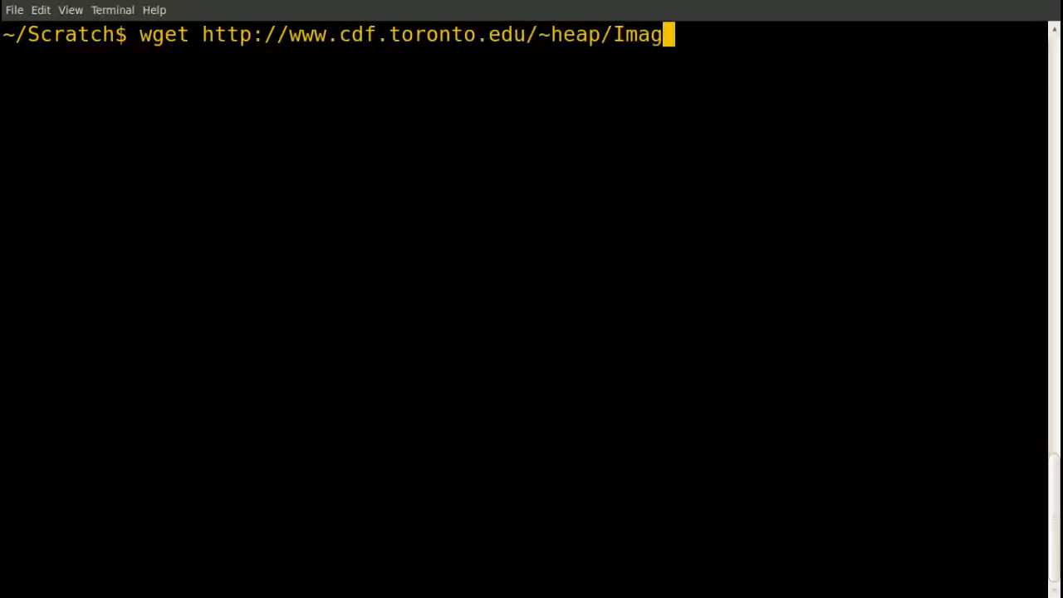
text(e/color)
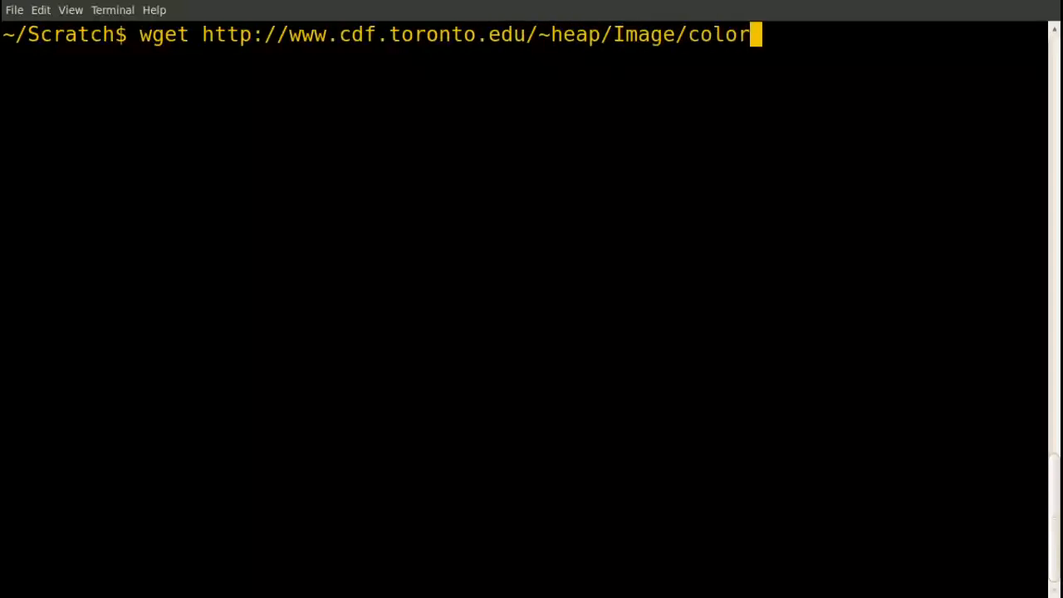
text(-utils.rkt)
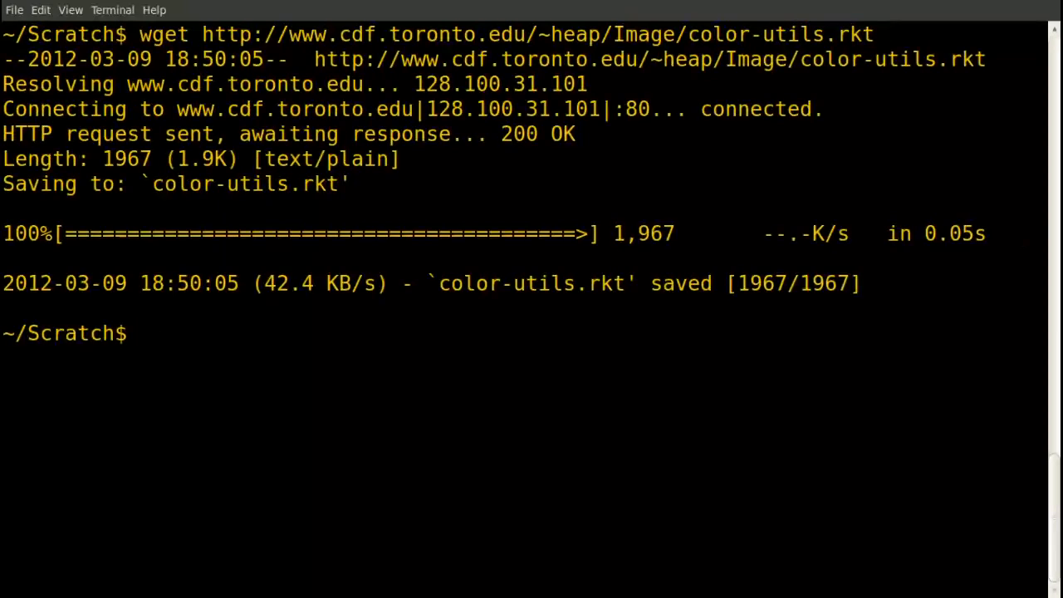
Launch DrRacket from the Scratch folder, landing on an untitled #lang racket file
text(dr)
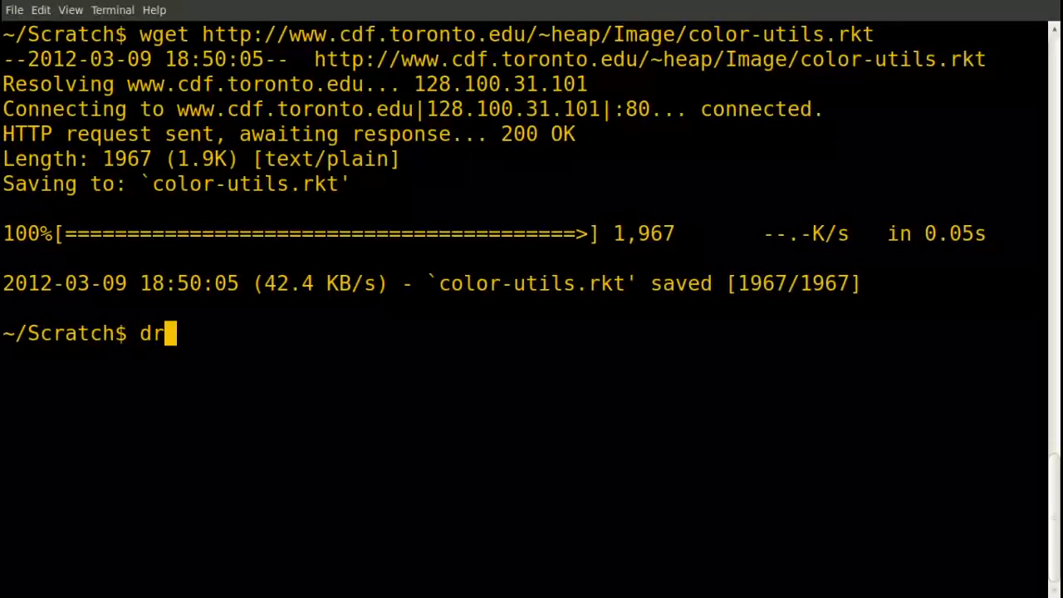
text(racket)
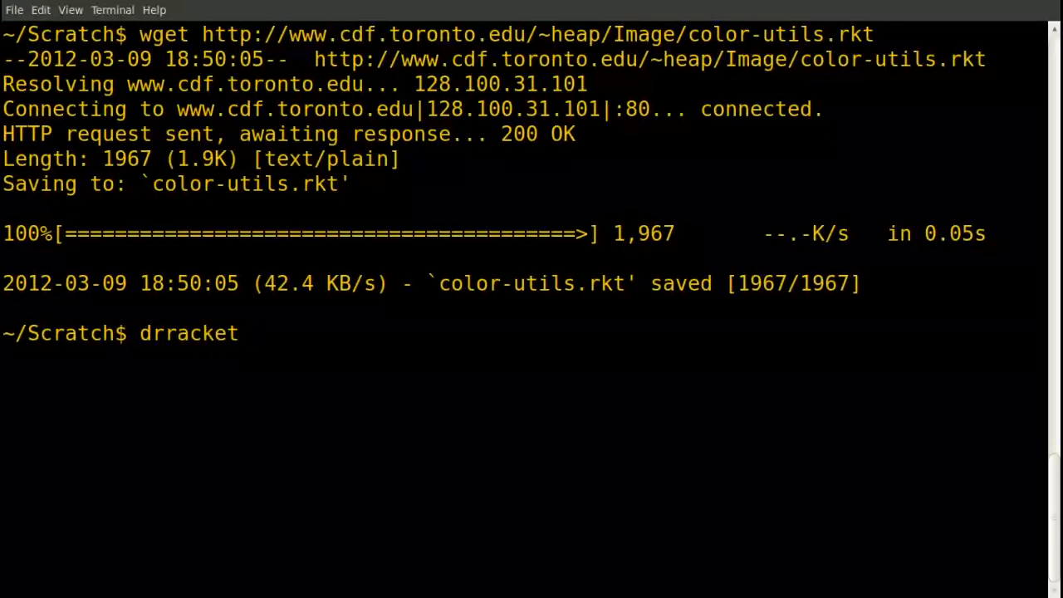
key(Return)
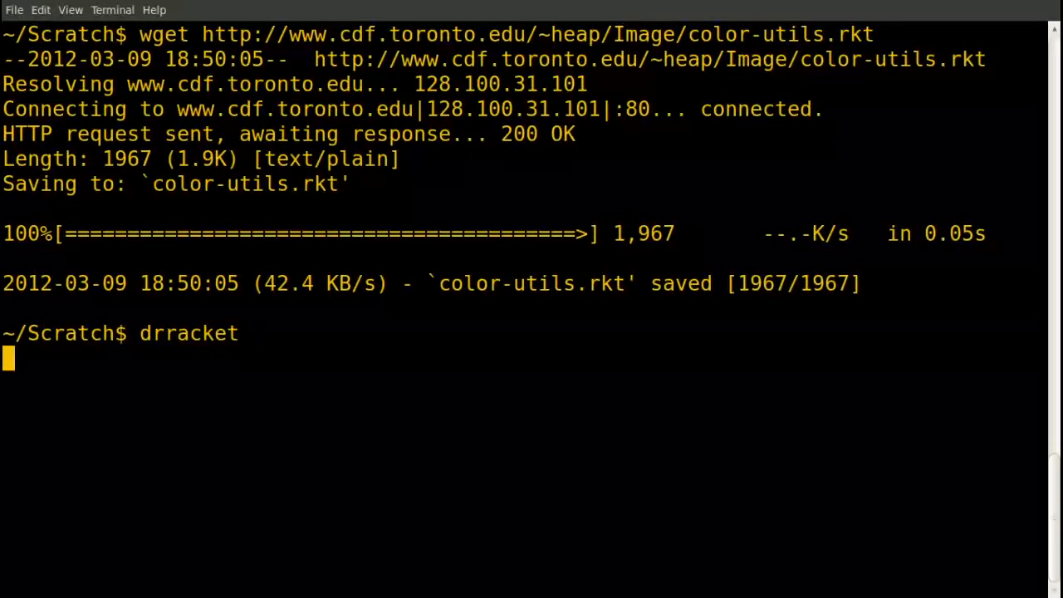
key(Return)
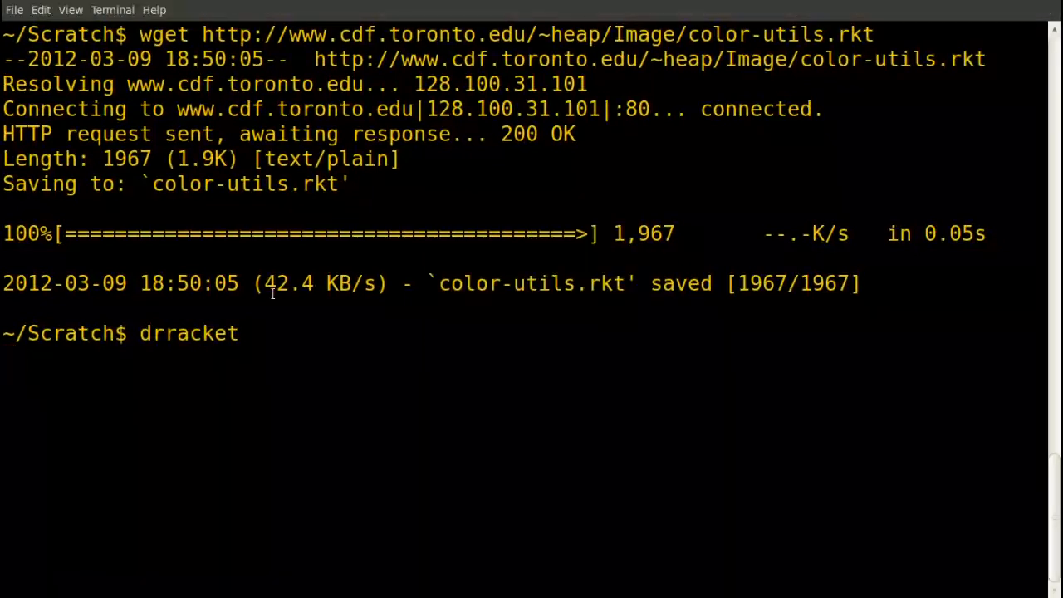
key(Return)
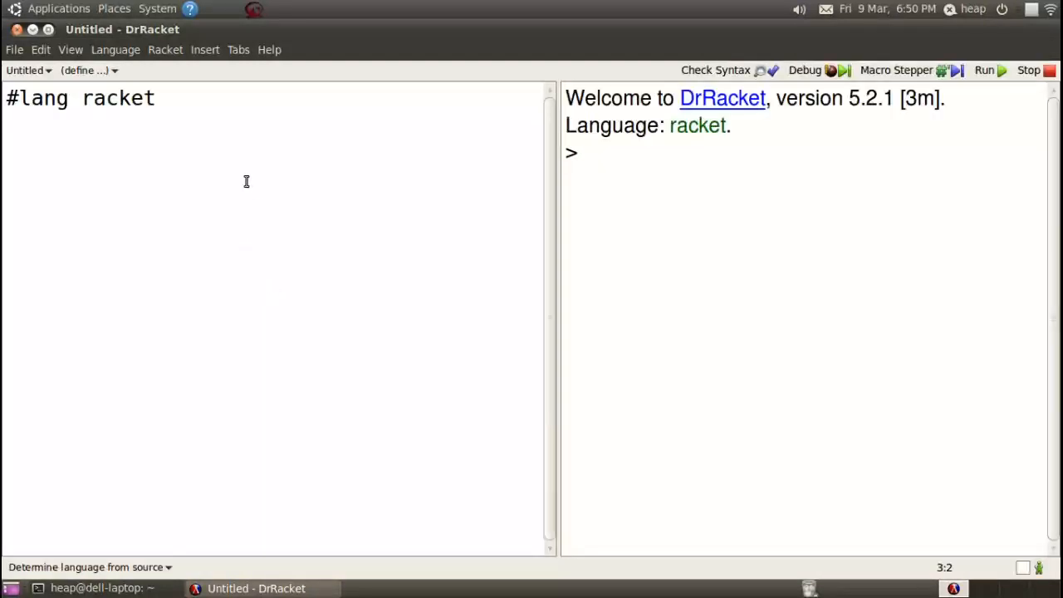
mouse_move(138, 84)
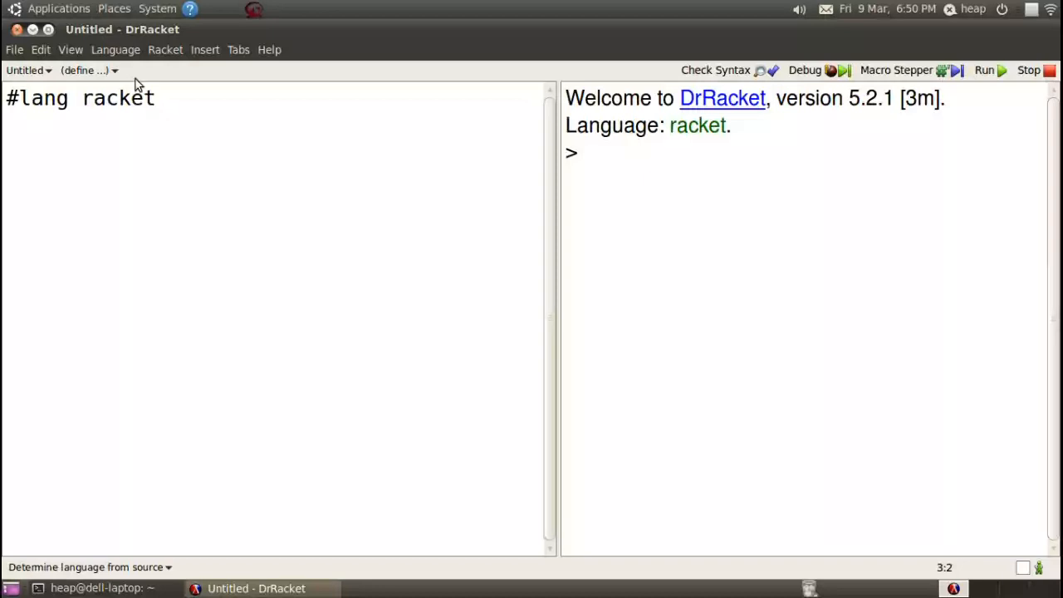
click(116, 50)
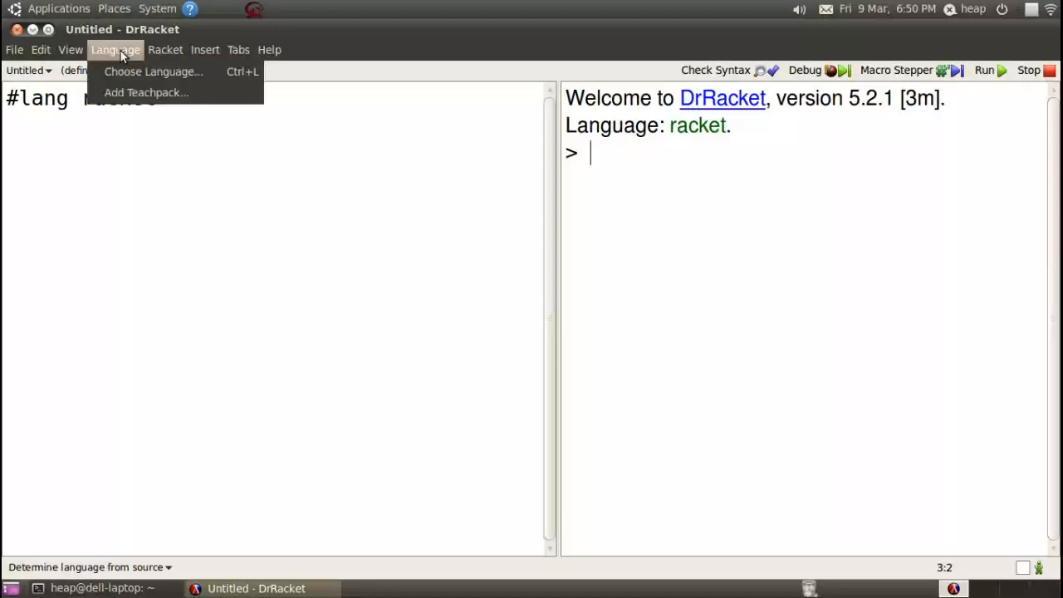
mouse_move(153, 71)
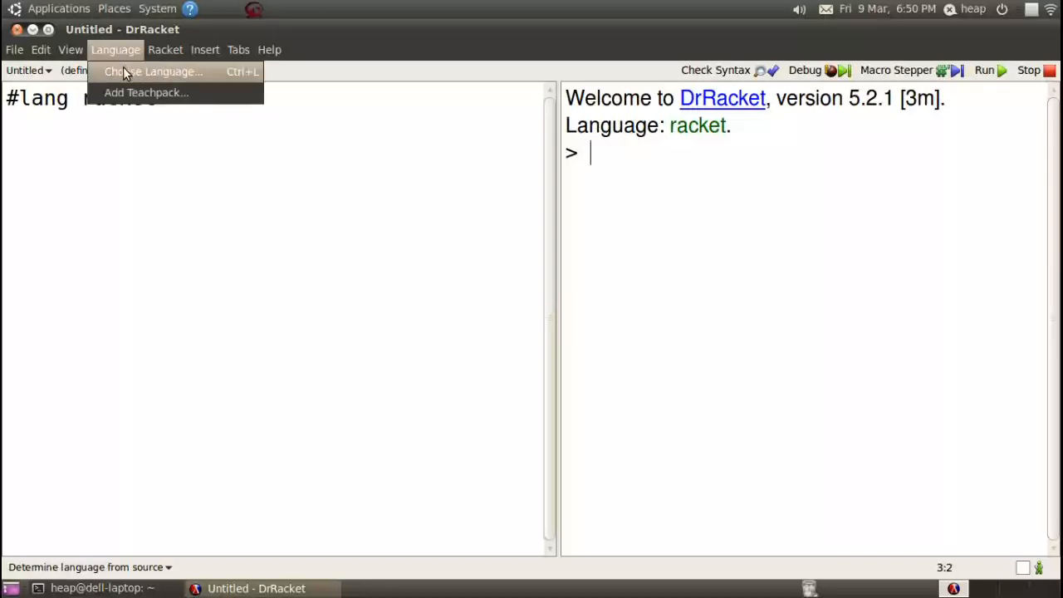
click(153, 72)
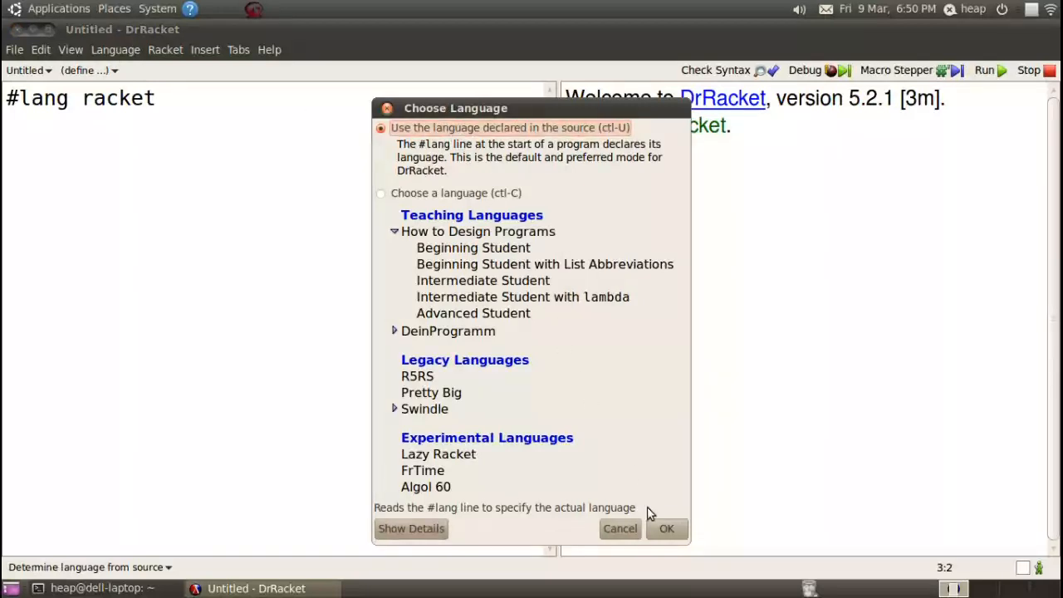
click(668, 528)
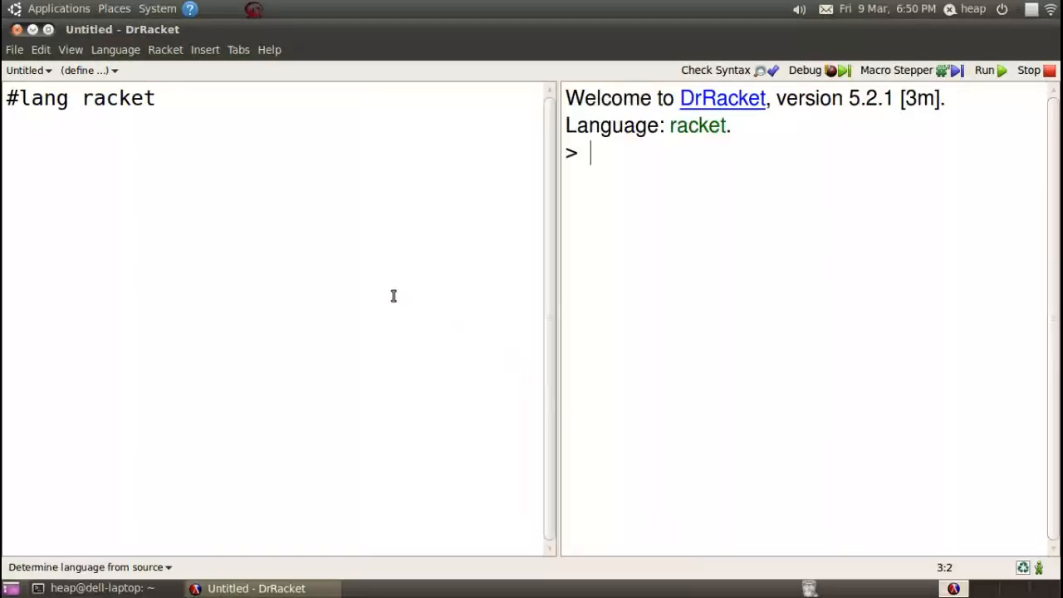
Add (require "Scratch/color-utils.rkt") under #lang racket and run the program without errors
click(189, 139)
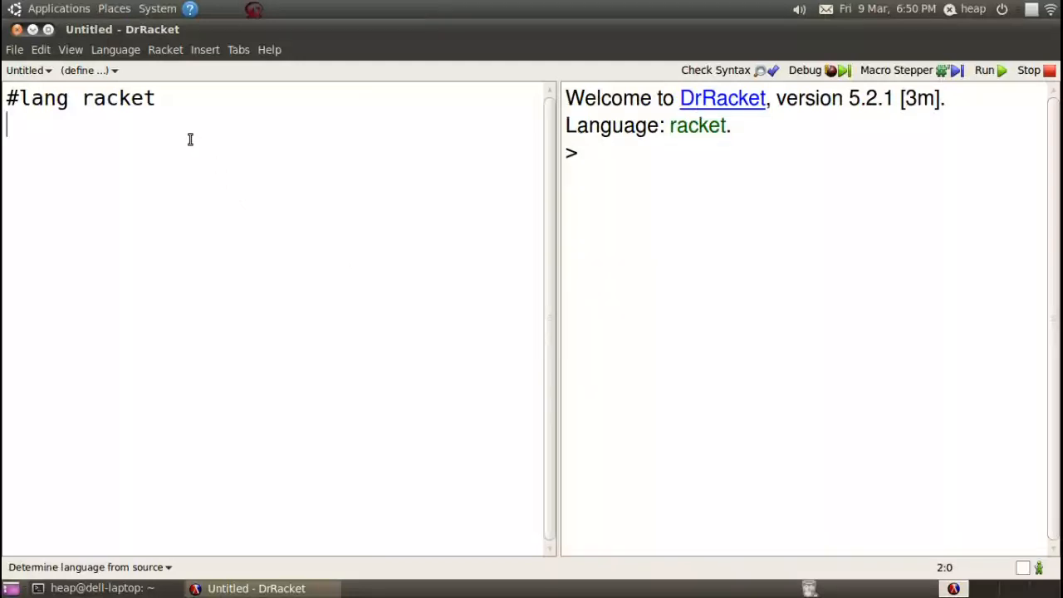
text(()
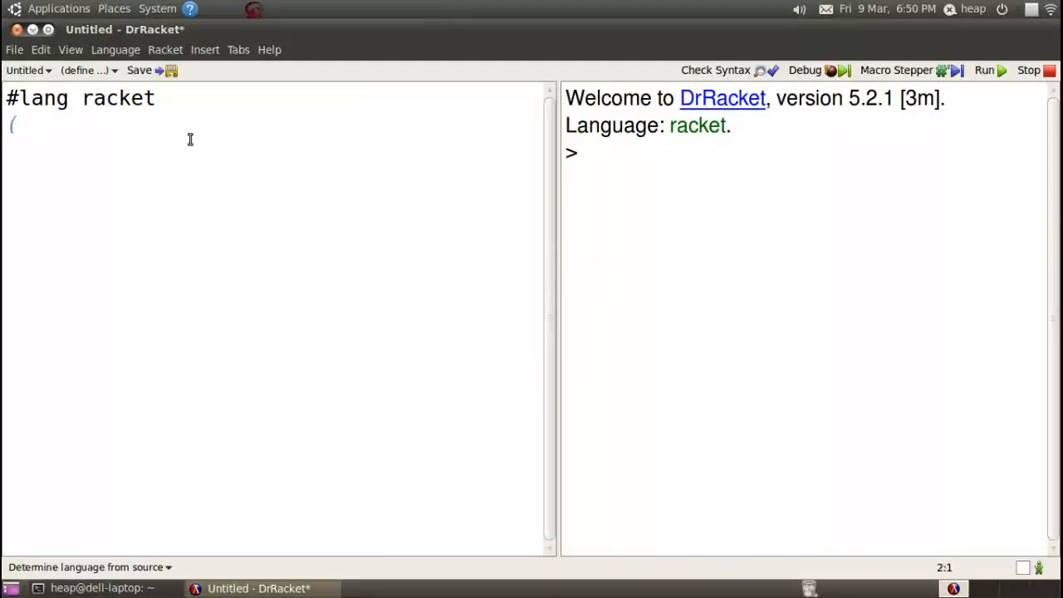
text(require)
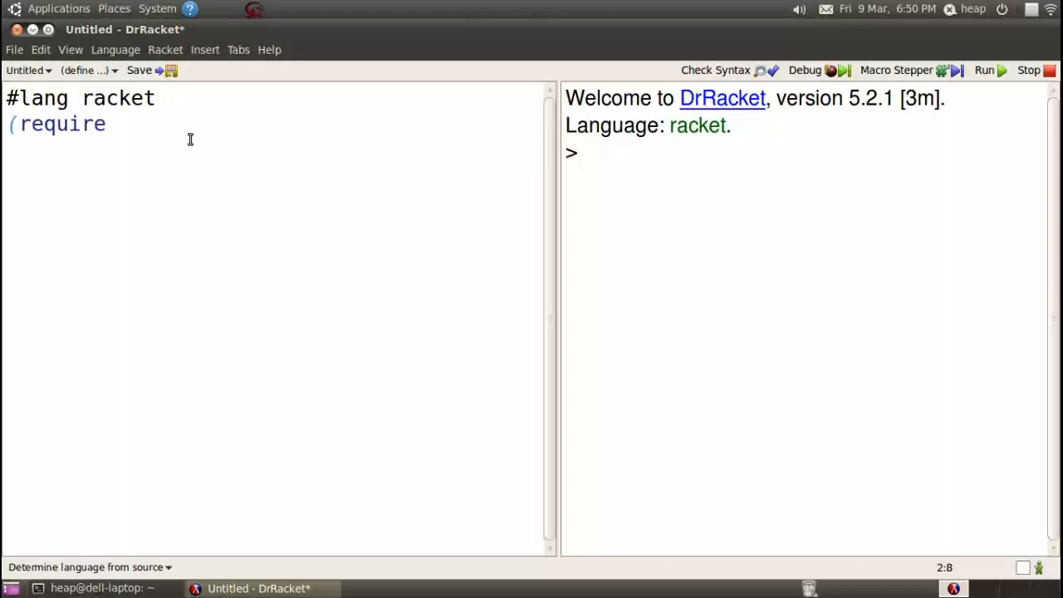
text(Scratch)
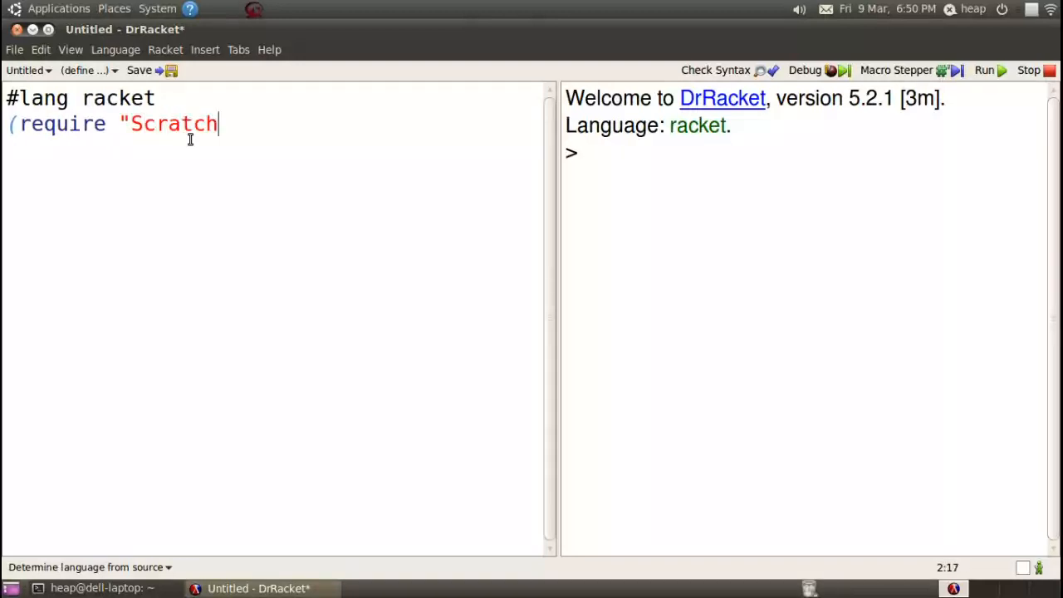
text(/color-u)
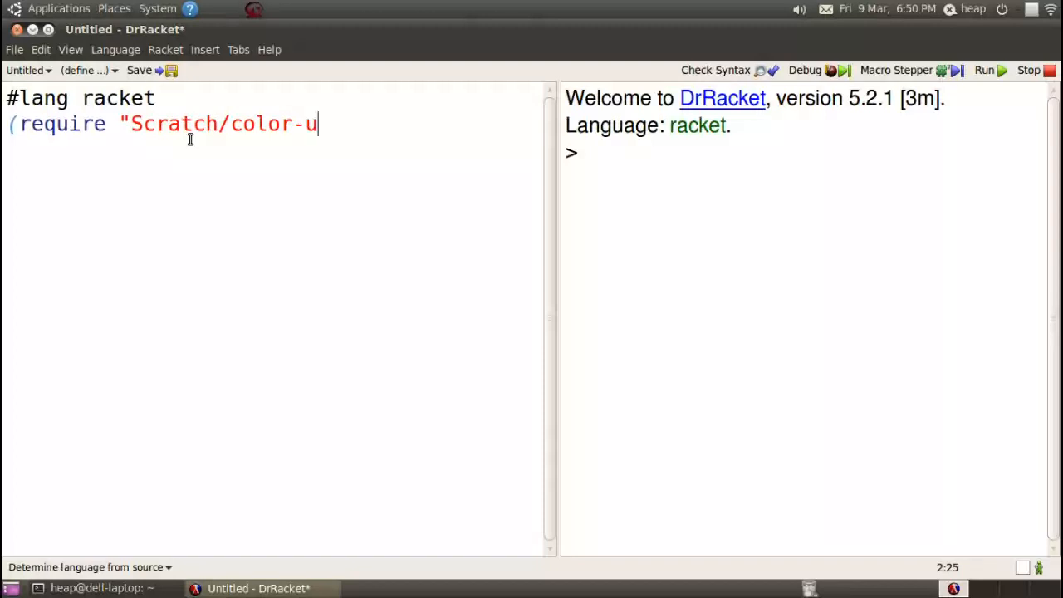
text(tils.rkt")
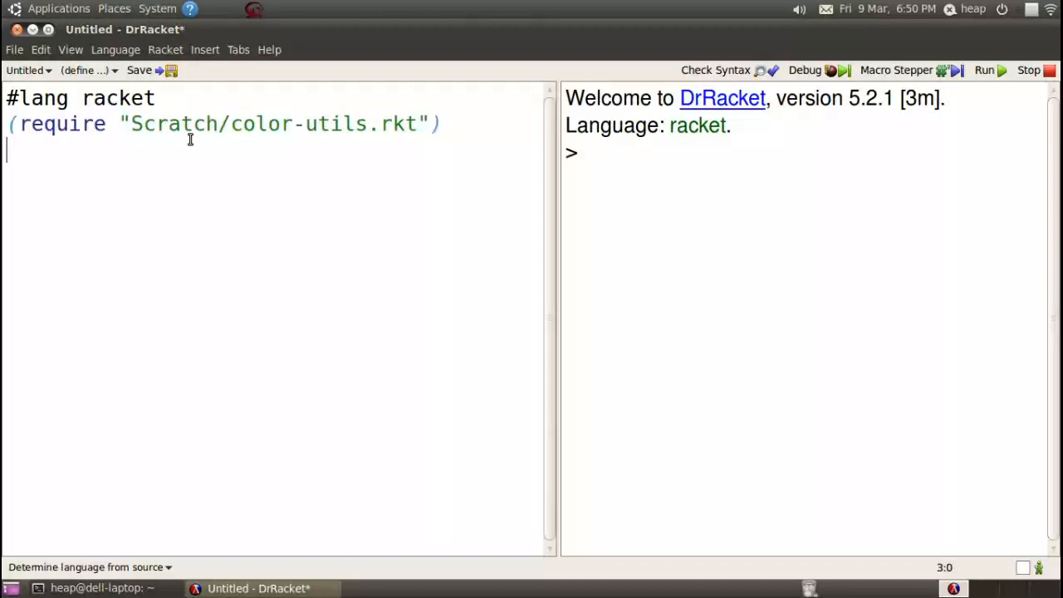
click(996, 69)
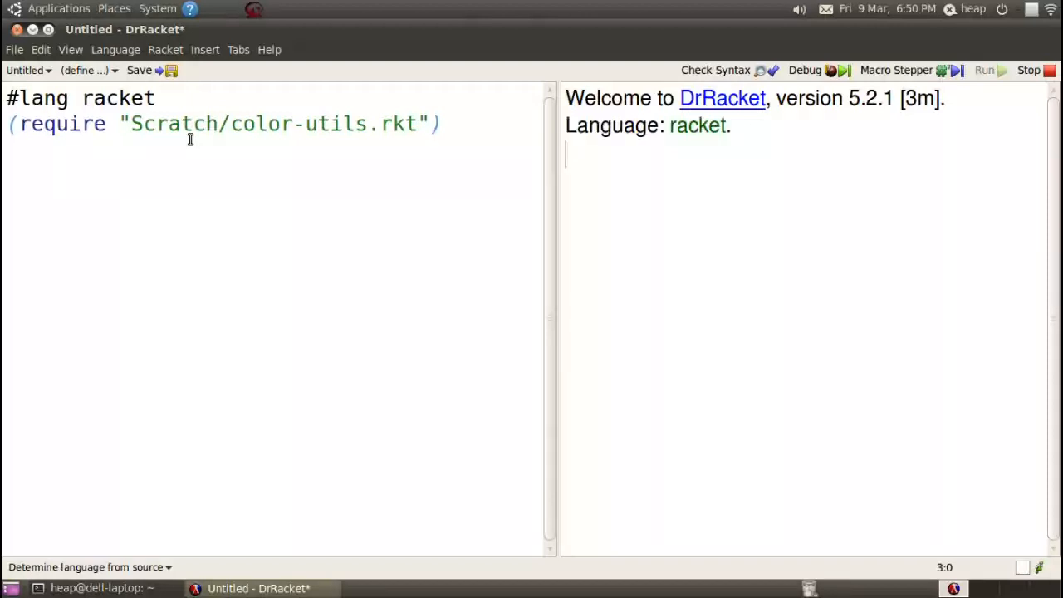
click(982, 70)
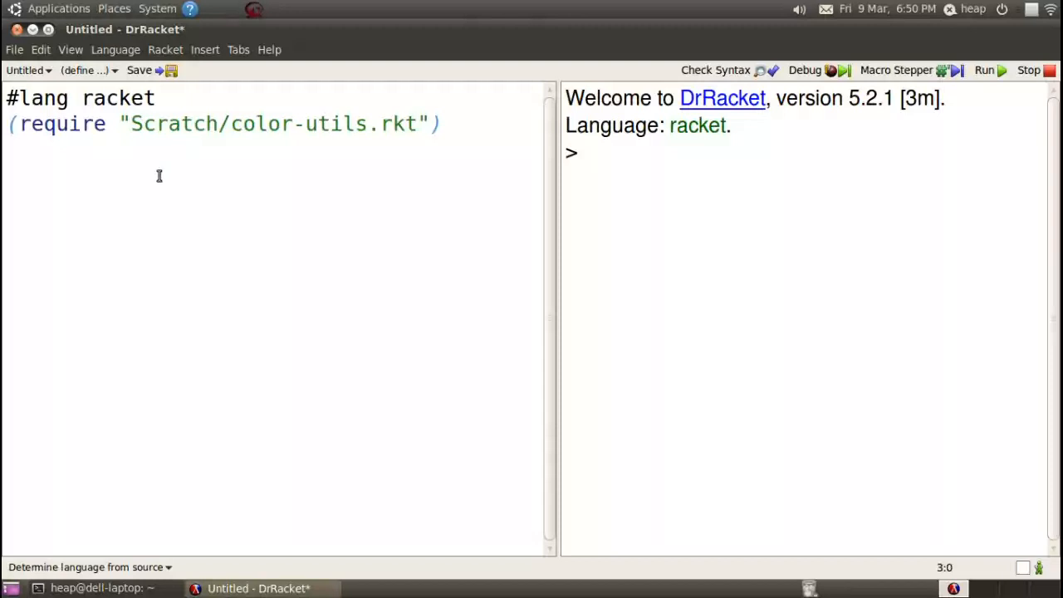
Begin a (define jumbo …) form on the line below the require
text((define)
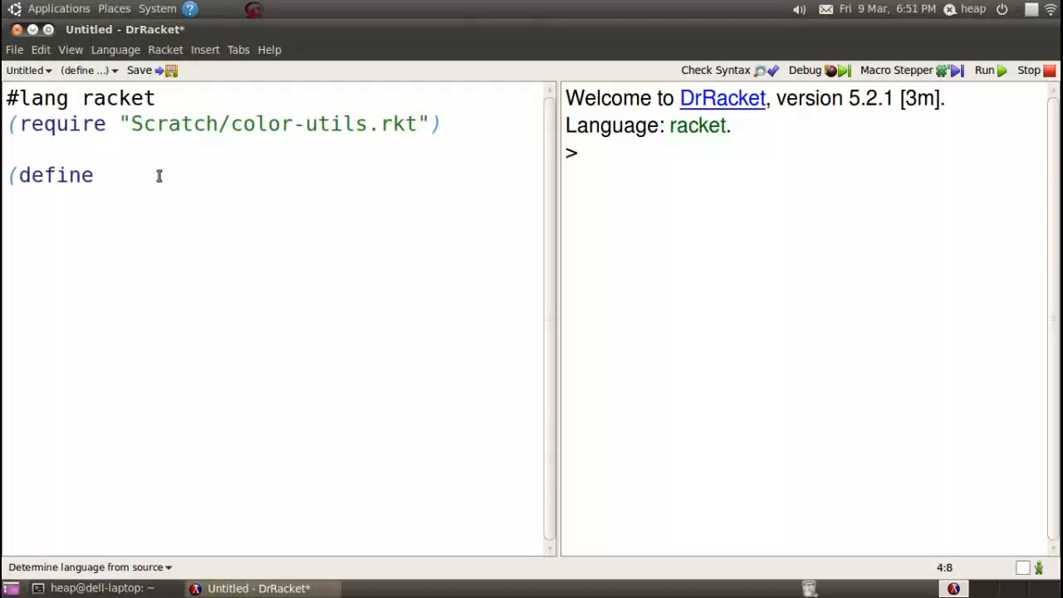
text(jumbo)
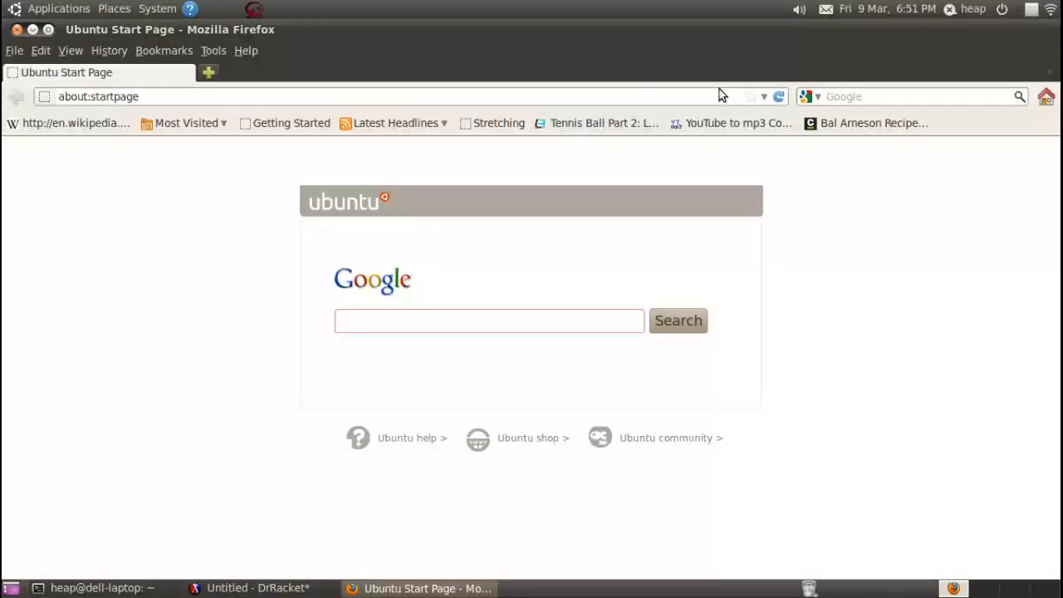
Complete jumbo's definition with the elephant image and hide definitions so only Interactions shows
text(images elephants)
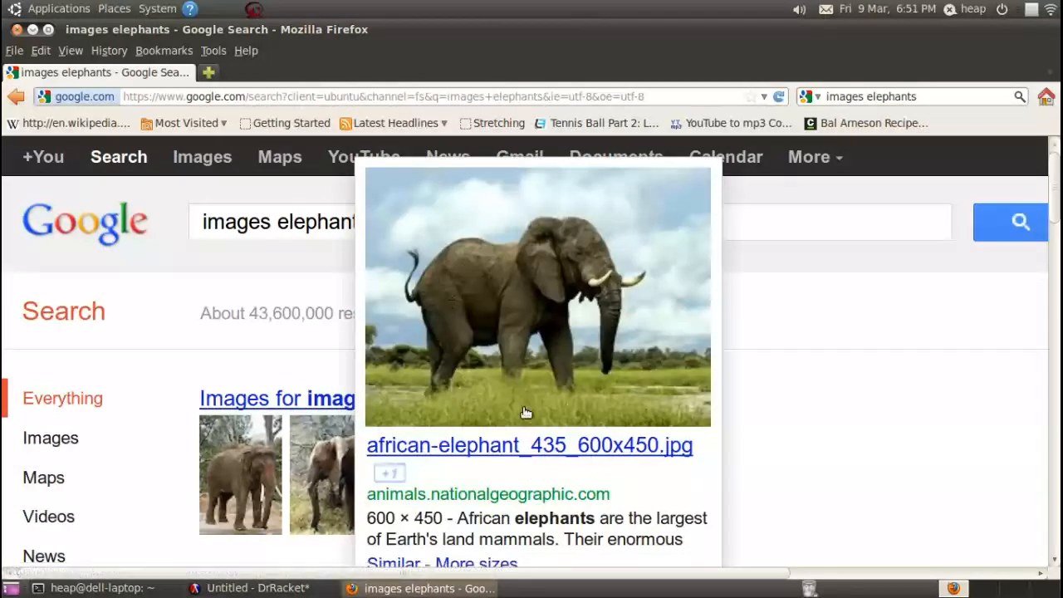
mouse_move(495, 181)
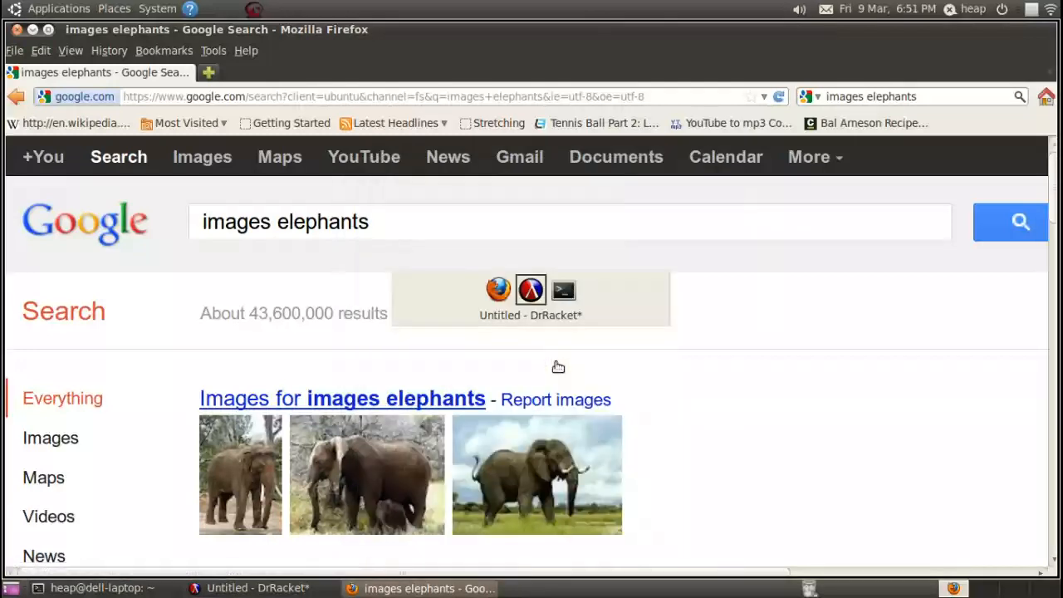
click(531, 291)
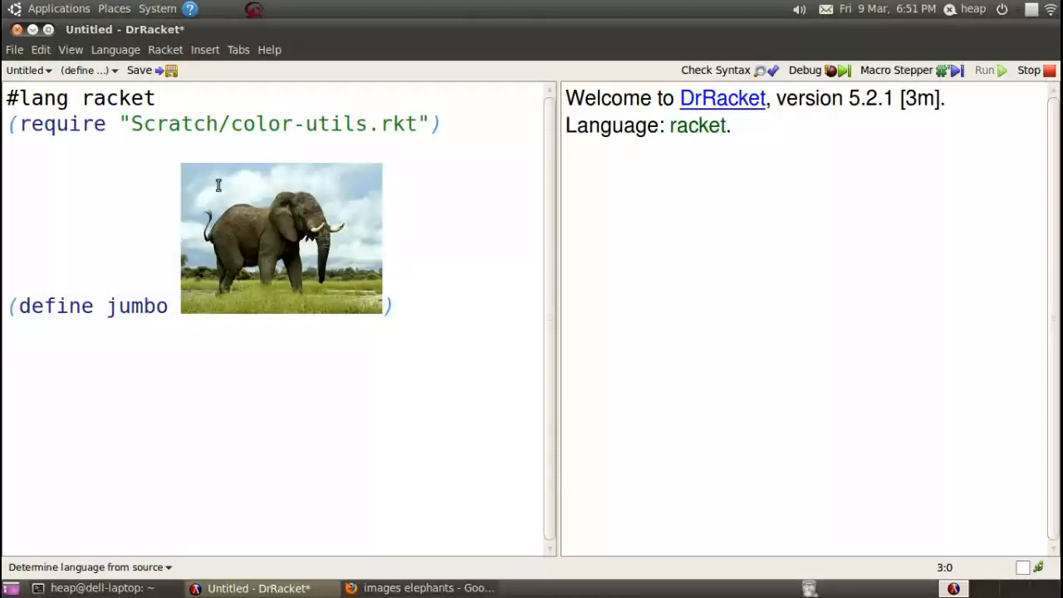
click(985, 70)
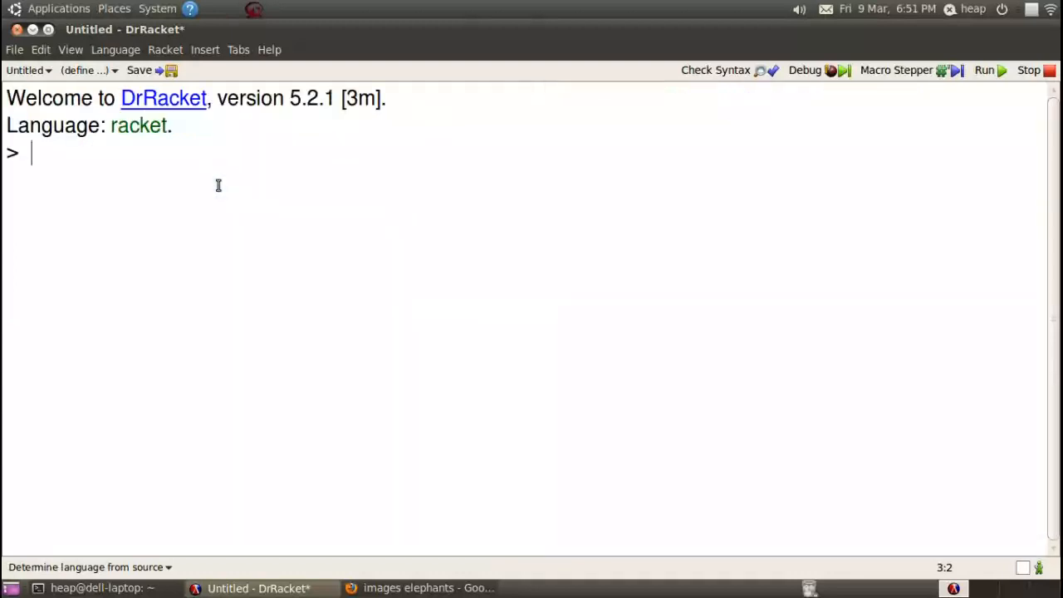
text(jumbo)
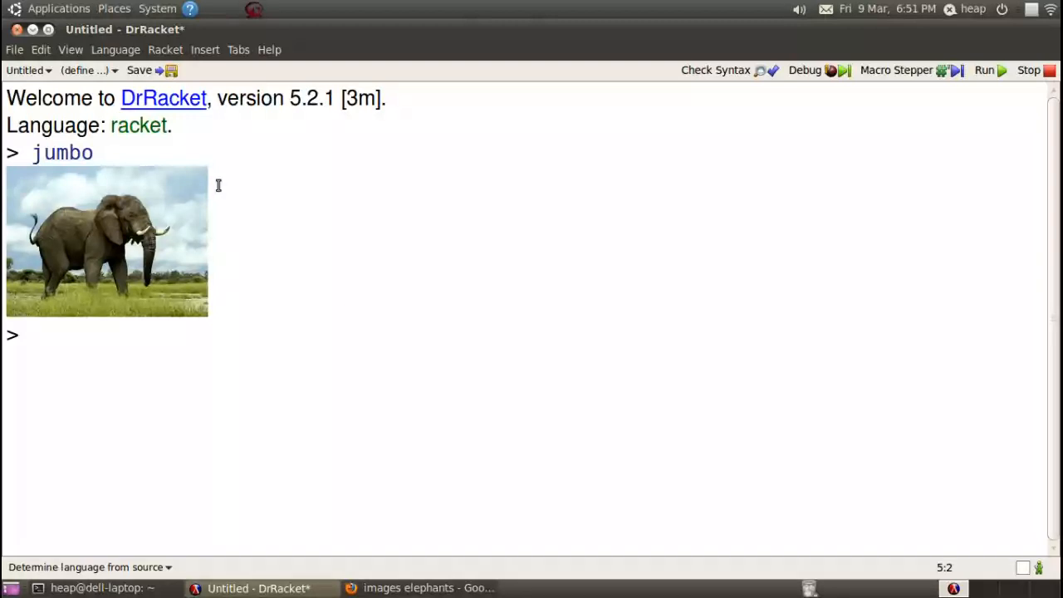
text((list-ref ()
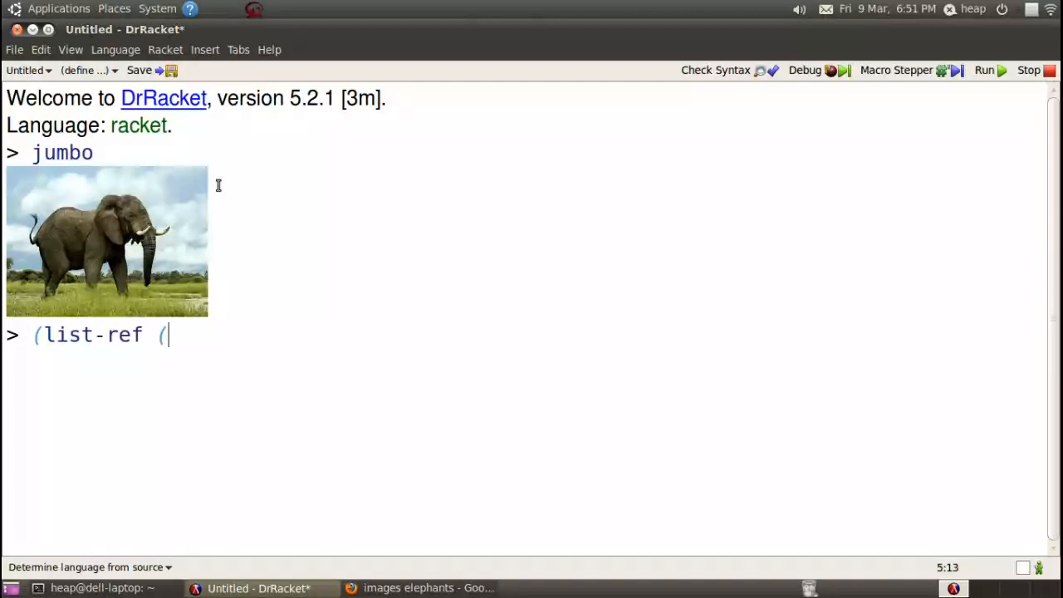
text(image->)
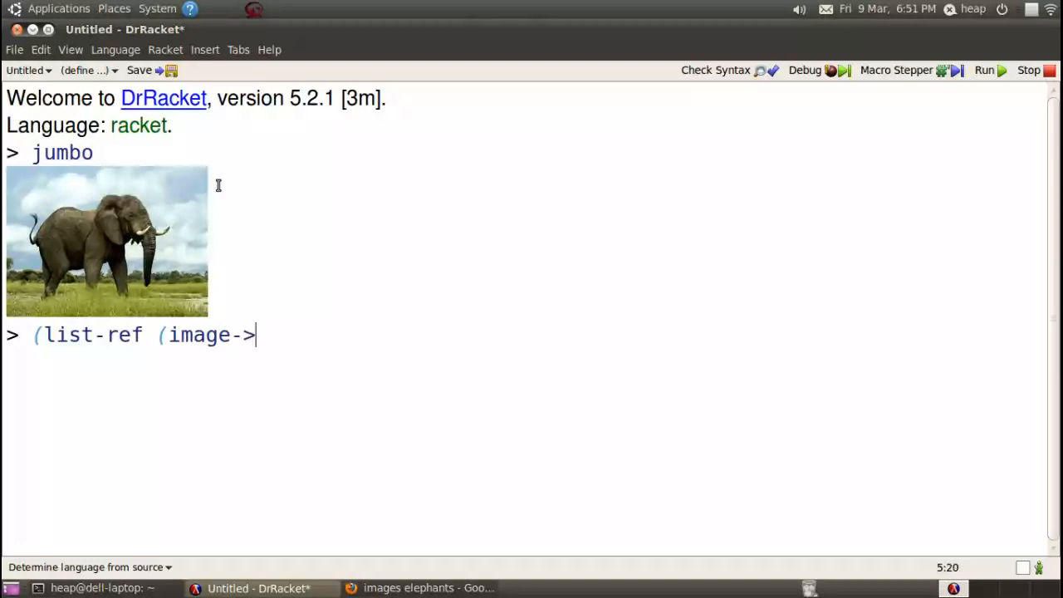
text(color-list j)
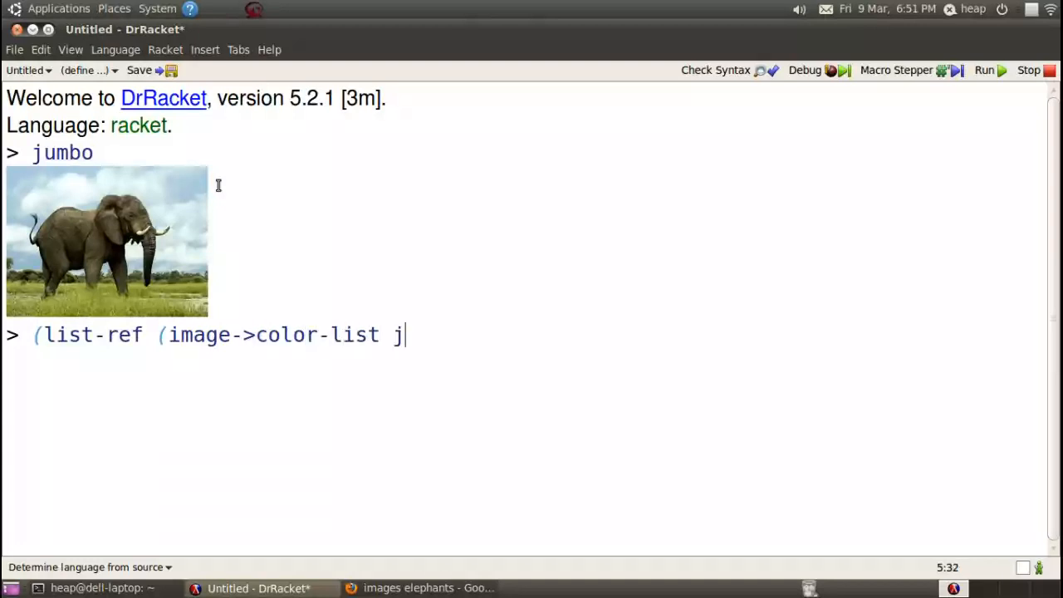
text(umbo))
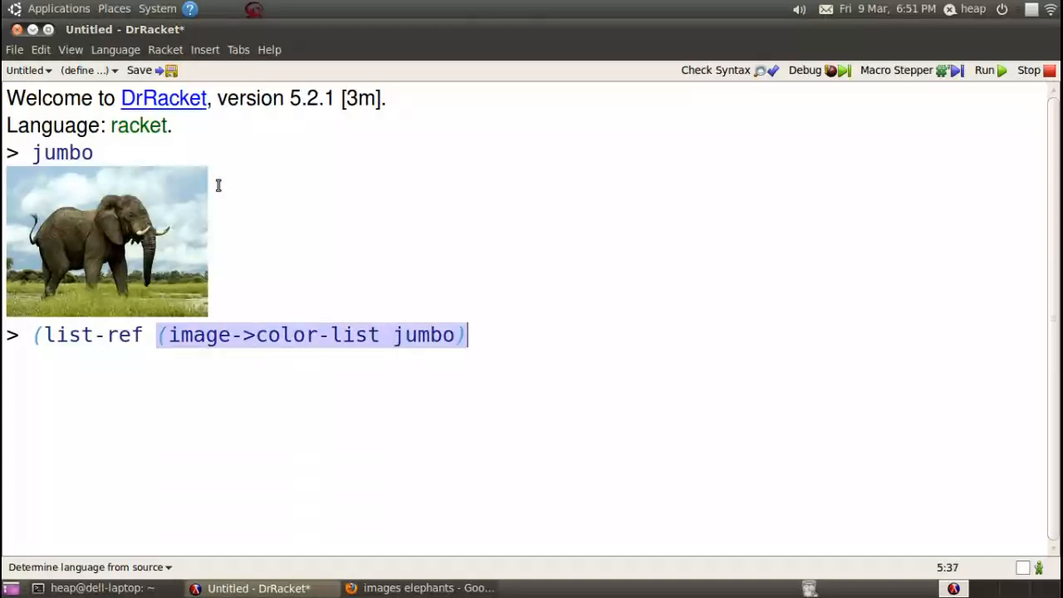
text(17))
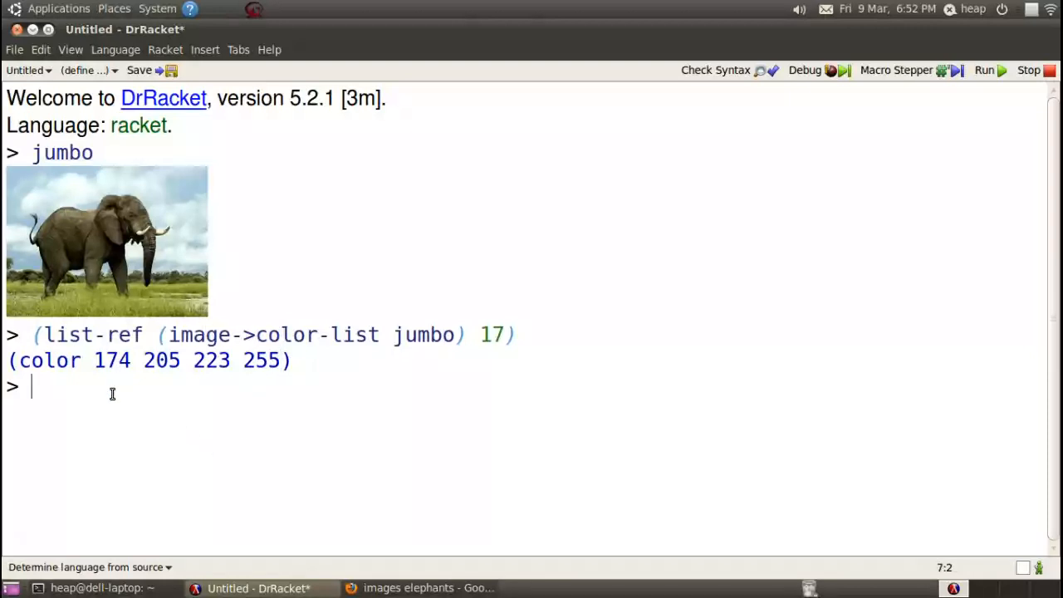
Evaluate color-red (174) and color-blue (223) on pixel 17, then new-blue 25 and new-red 25 variants
text((list-ref (image->color-list jumbo) 17))
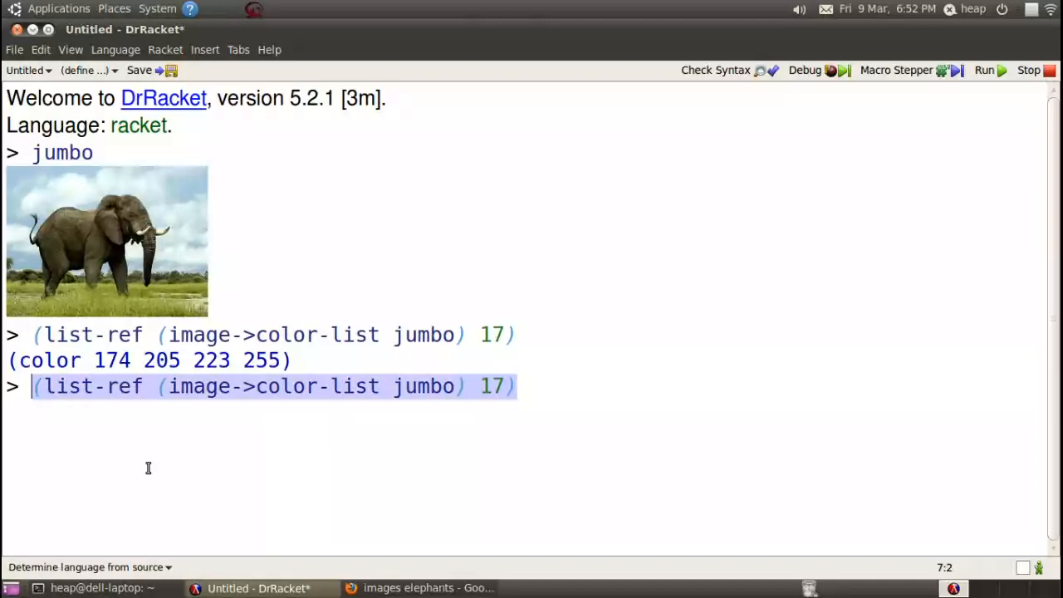
text(color-red)
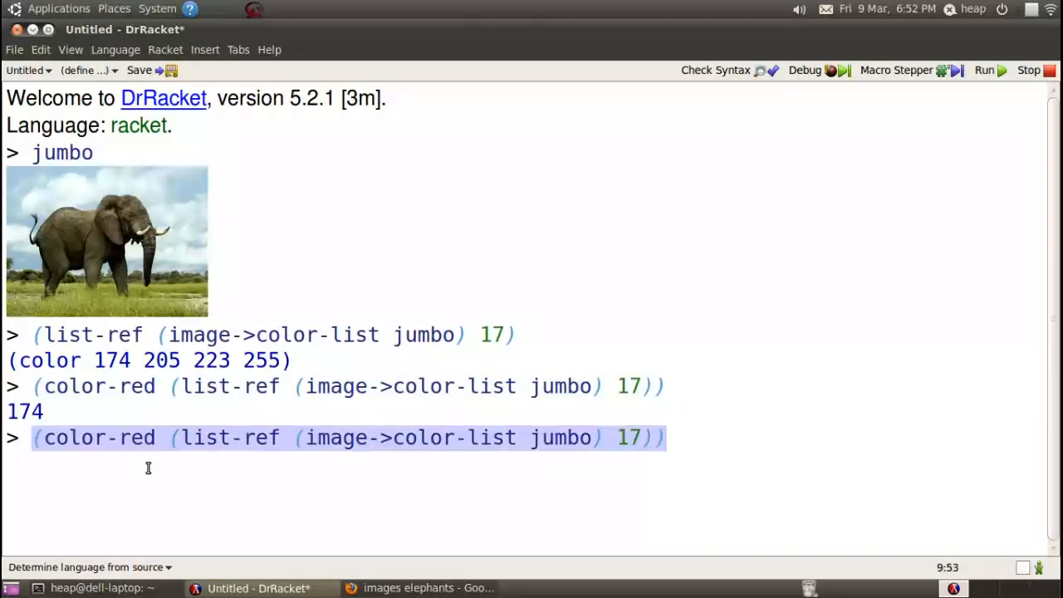
click(154, 439)
text(new-blue 25)
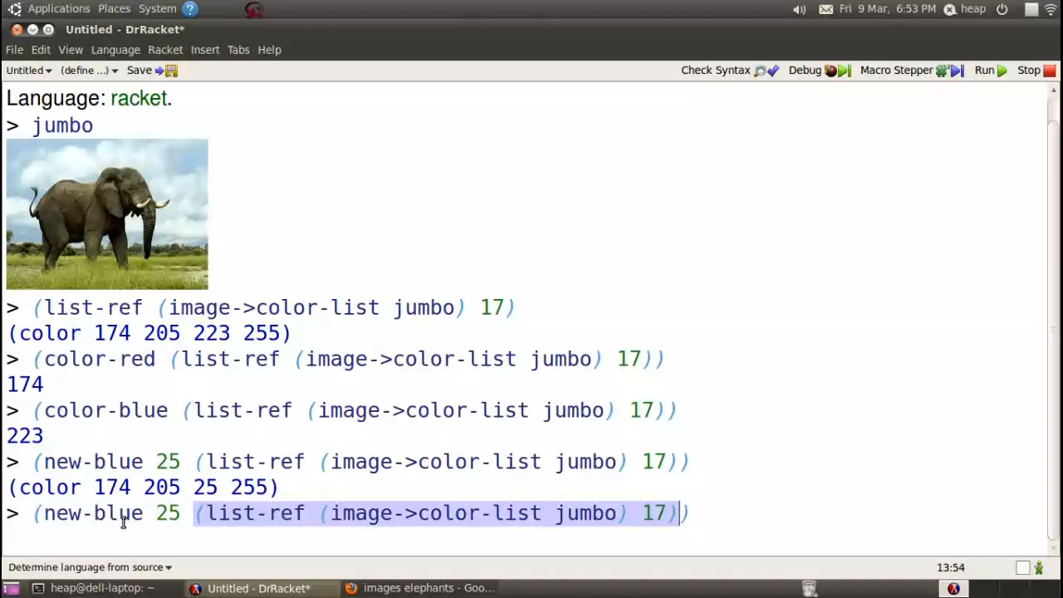
mouse_move(548, 239)
text(red)
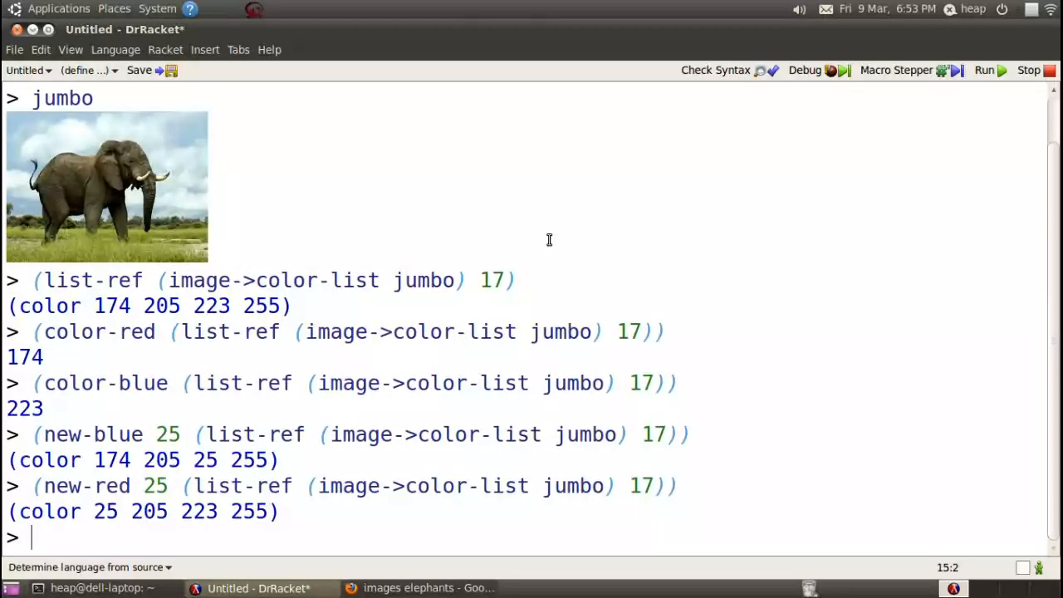
Start a for/image loop binding i over jumbo with a new-red body
text((f)
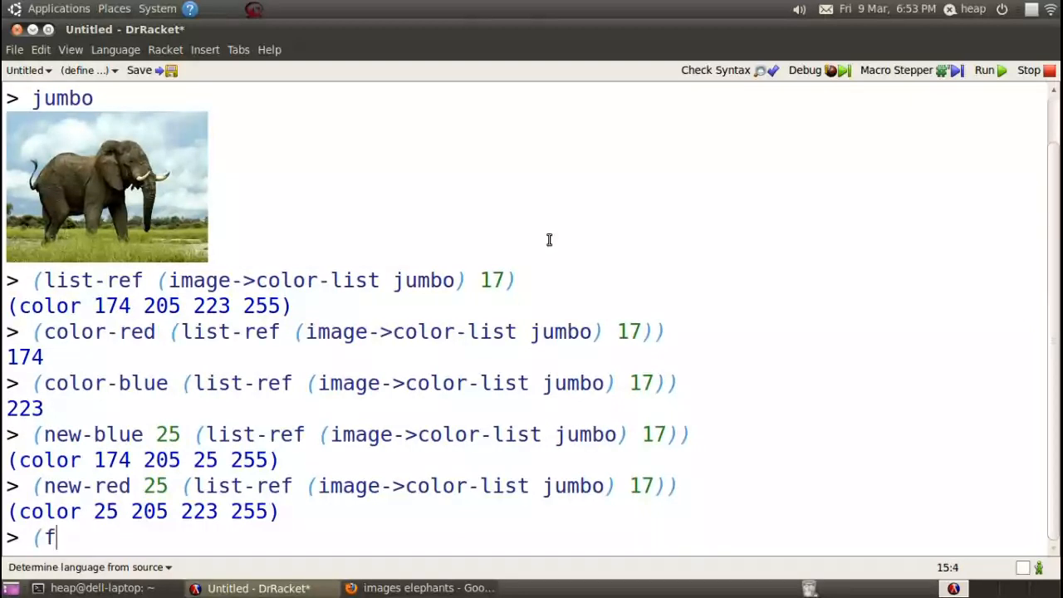
text(or/image)
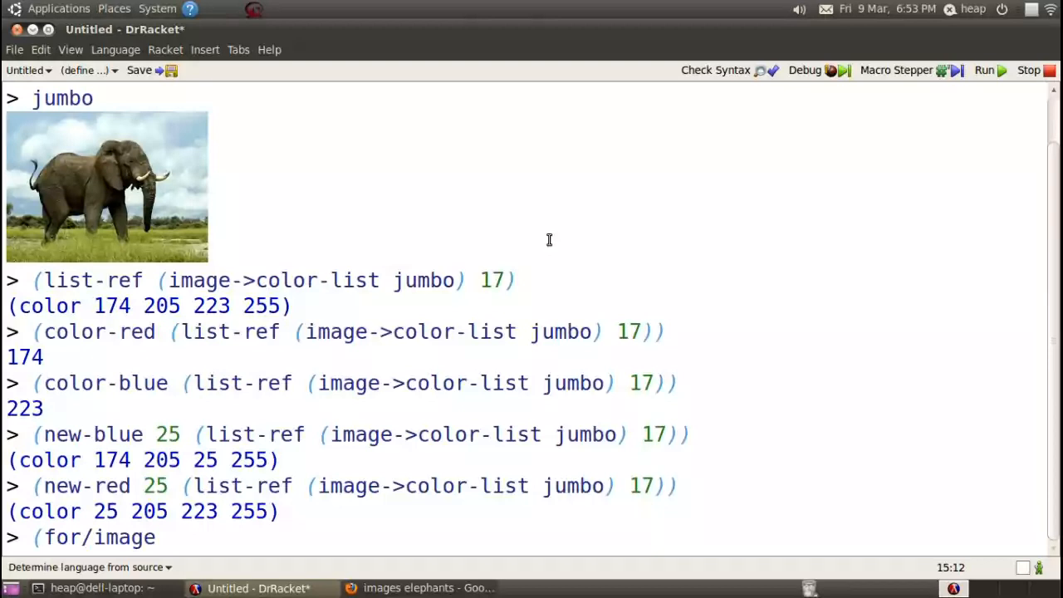
text((()
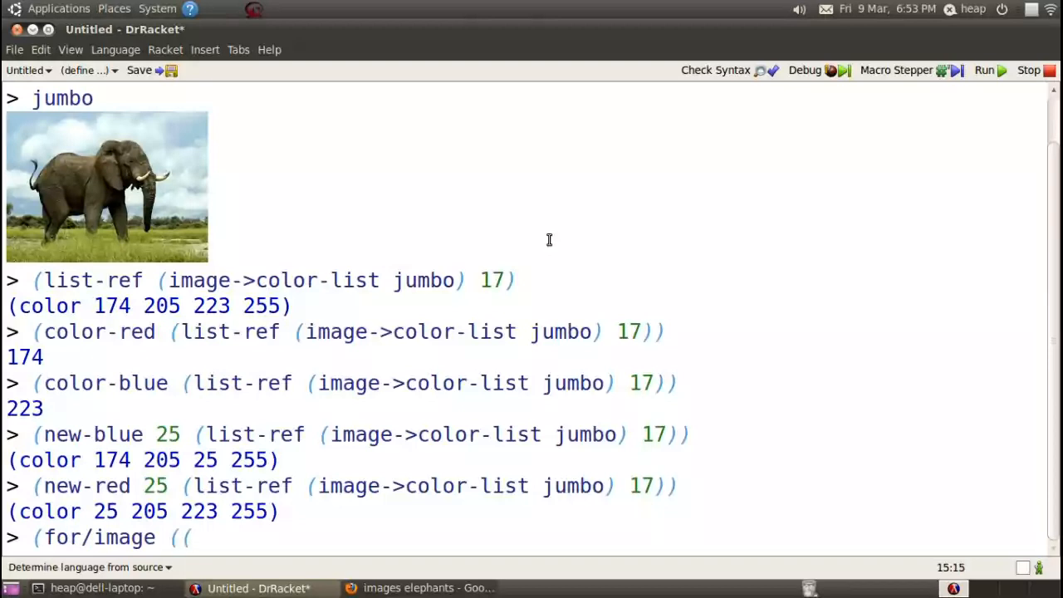
text(i ju)
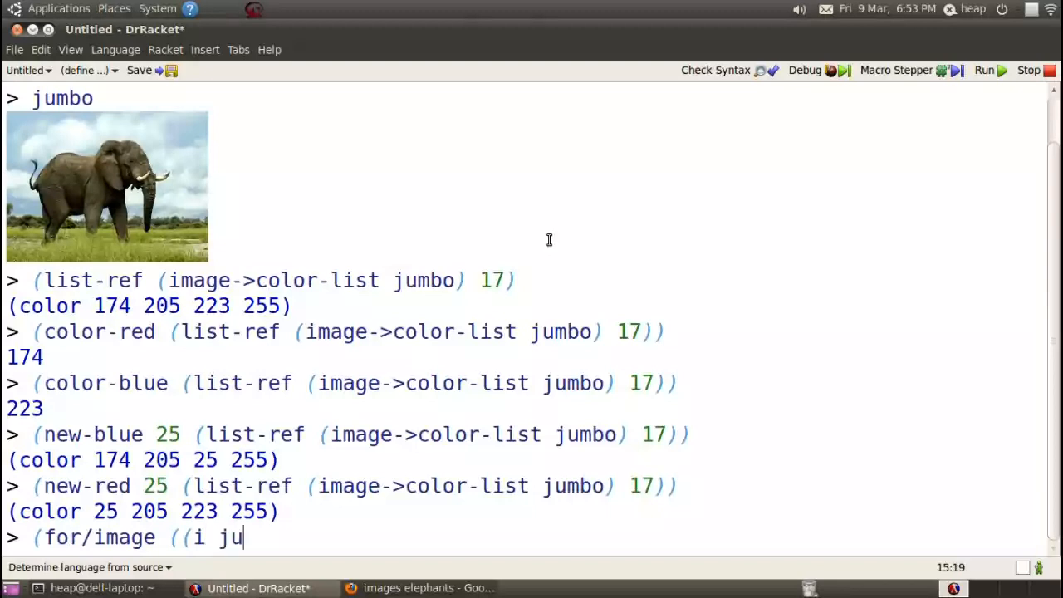
text(mbo)
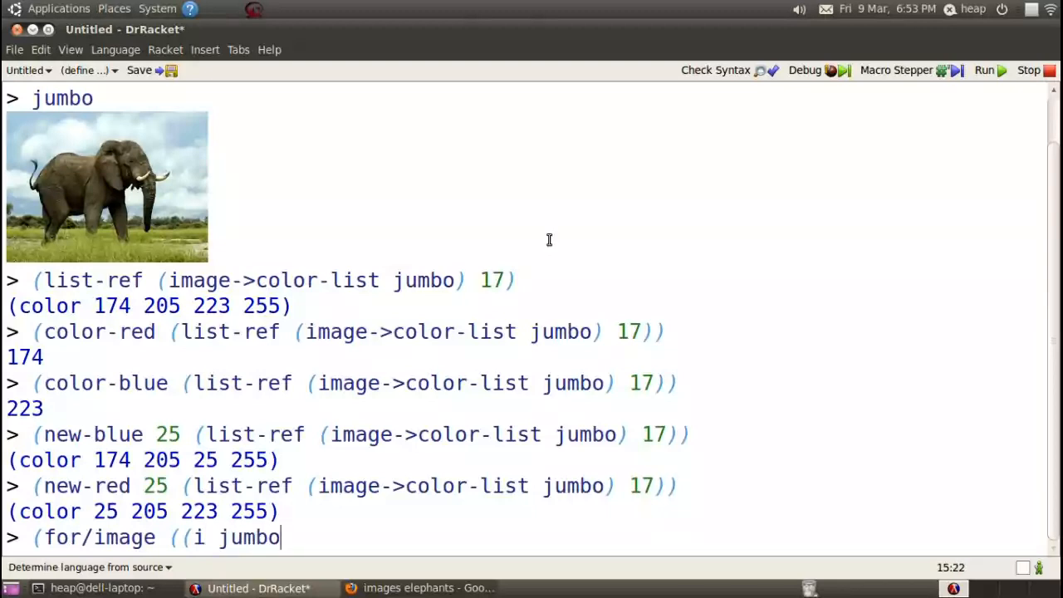
text()))
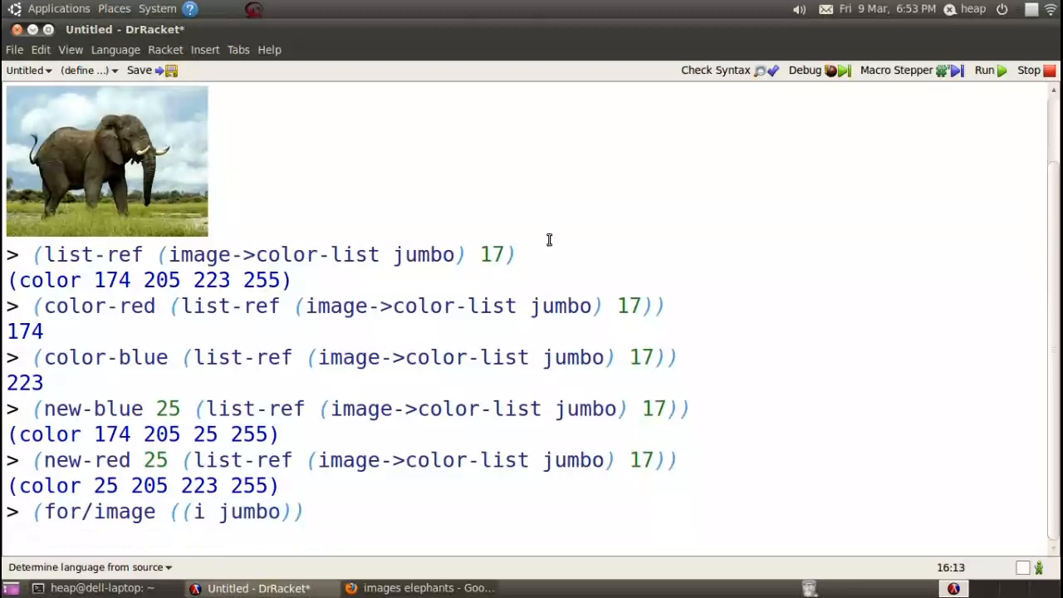
text((new-red)
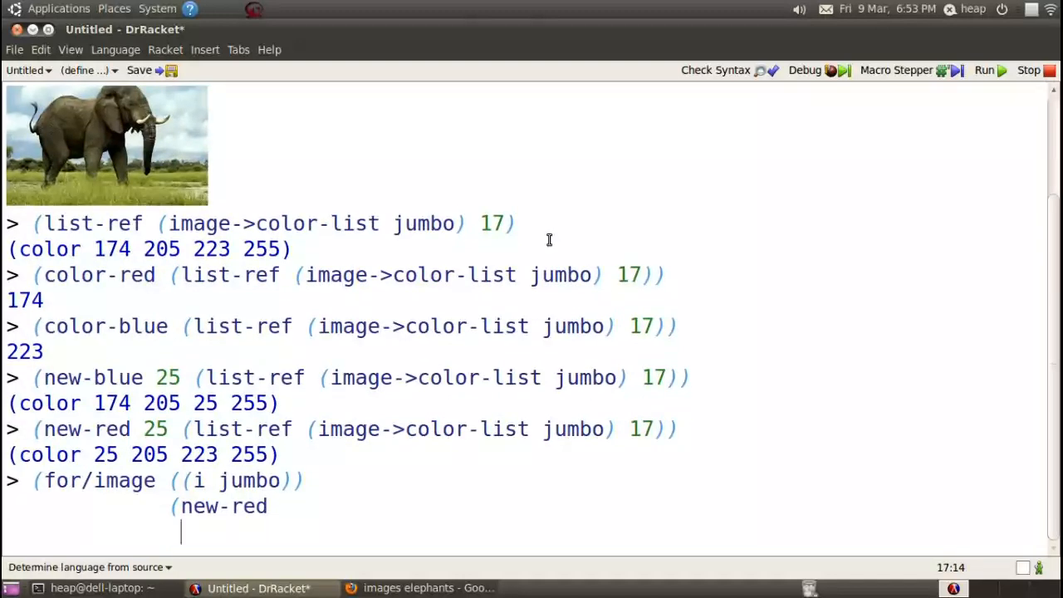
Finish the body as (new-red (* 0.5 (color-red i)) i) and evaluate it, yielding a less-red elephant
text(()
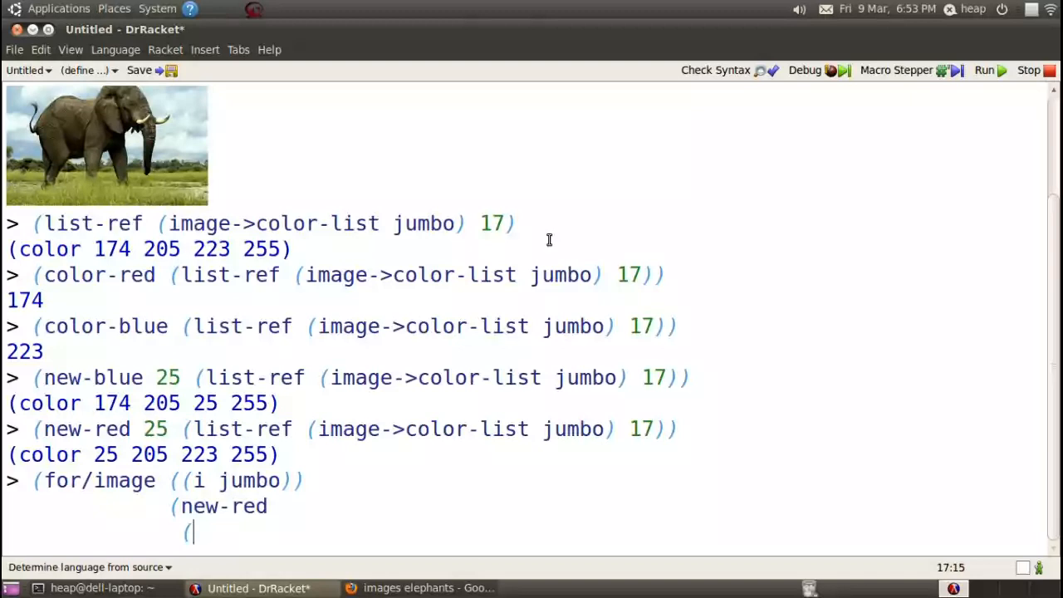
text(* 0.5)
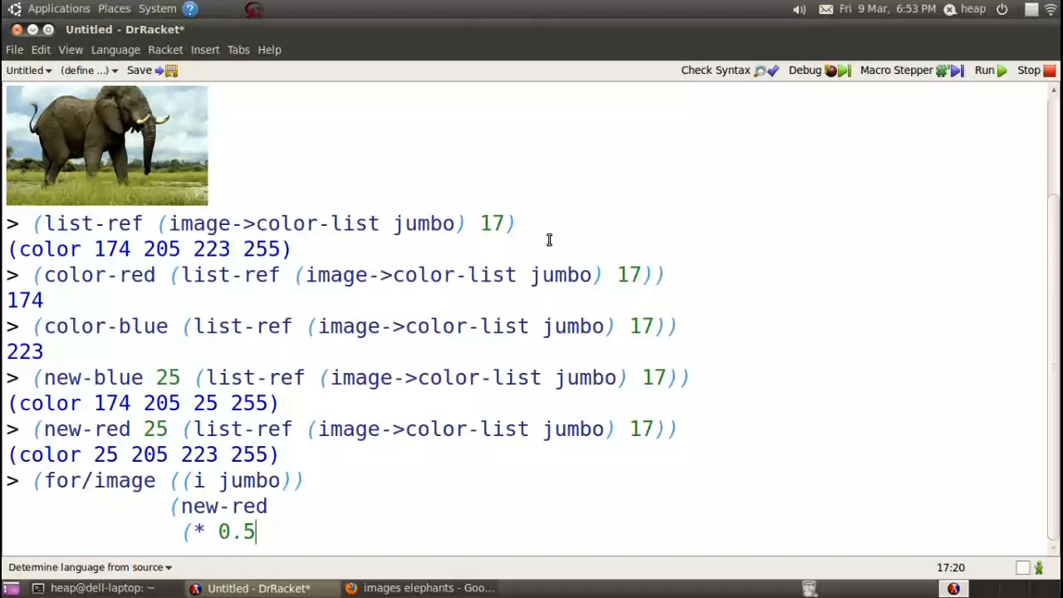
text(()
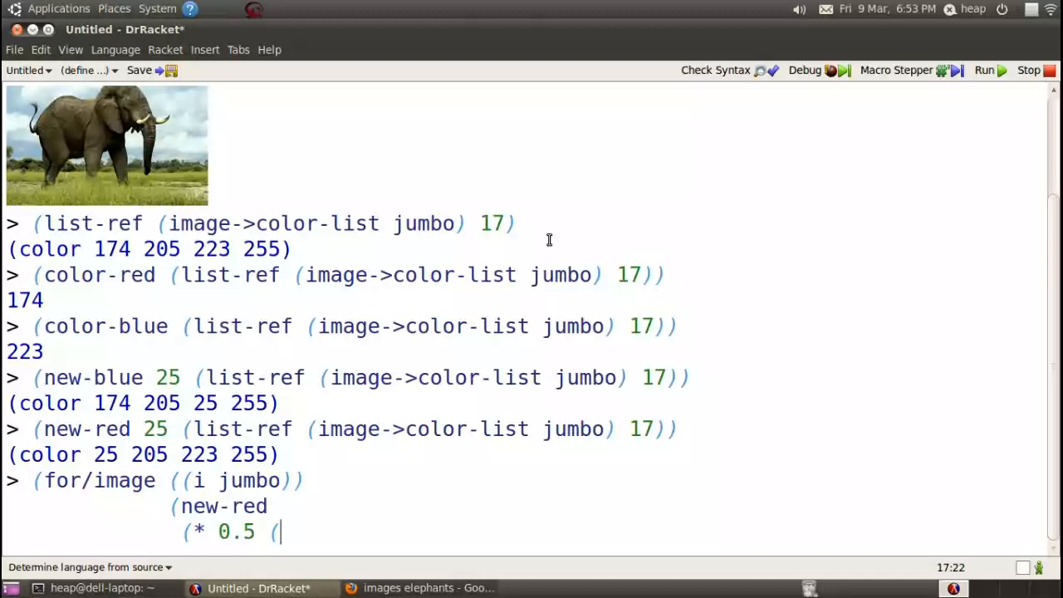
text(color-red i)
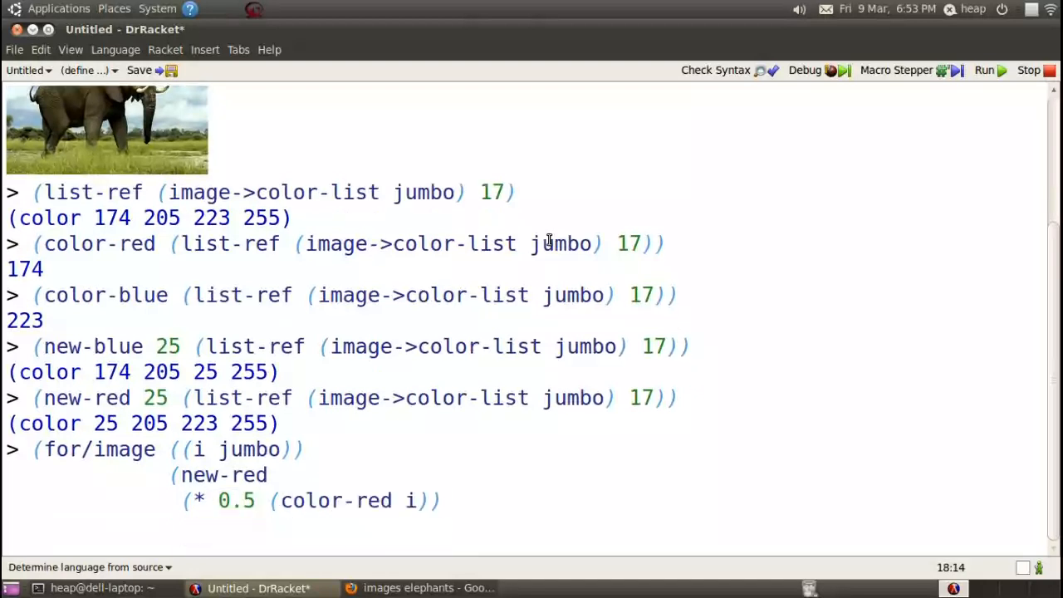
text(i)
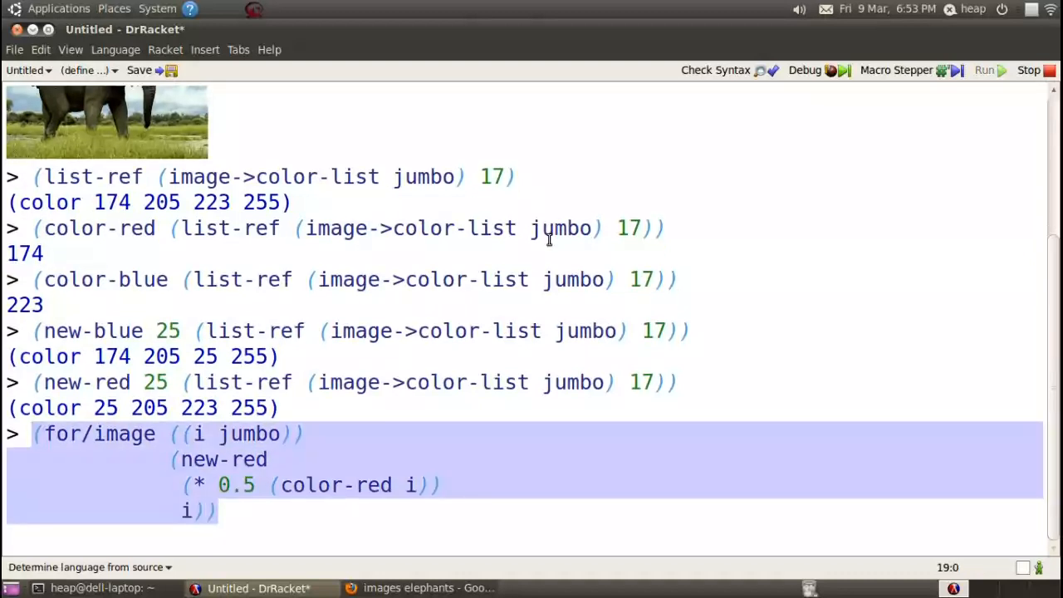
key(Return)
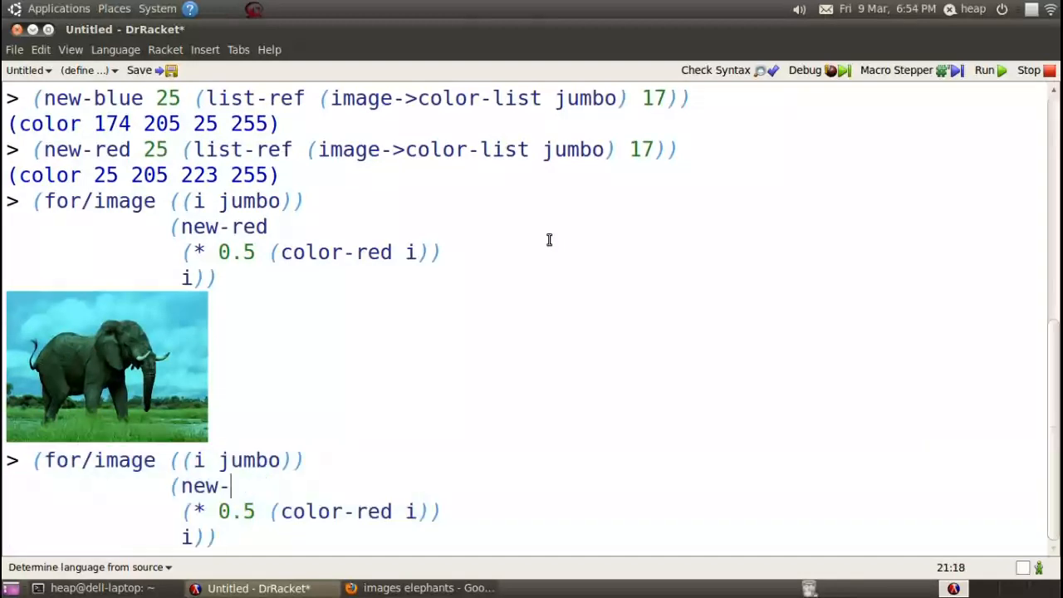
Recall the expression, swap new-red for new-blue, and evaluate it to get a yellowish elephant
text(blue)
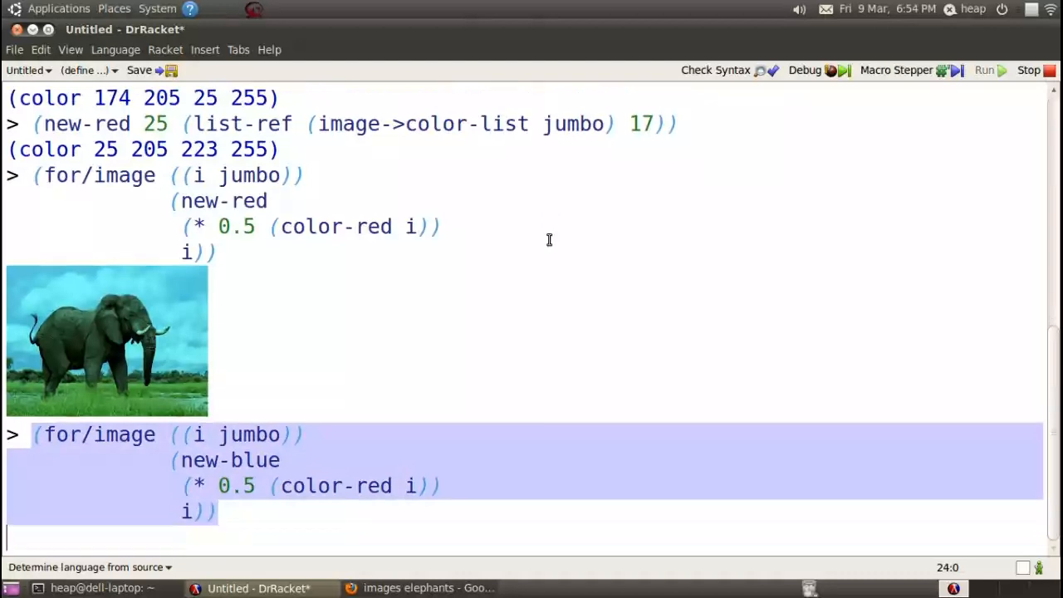
key(Return)
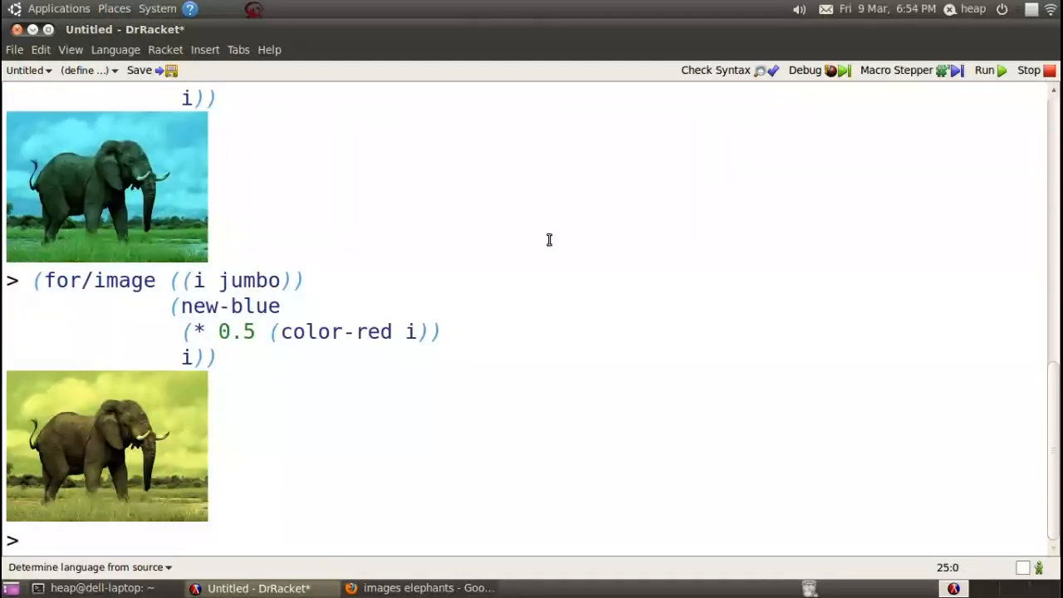